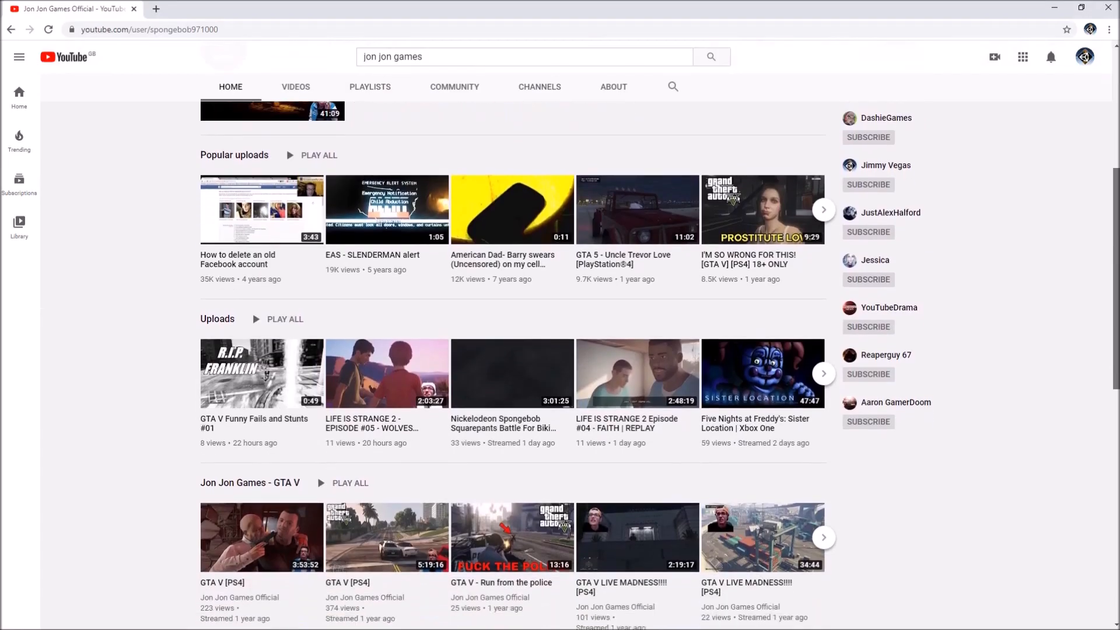
- Scroll the channel page, return from a video, and browse the uploaded videos grid
scroll("down", 3)
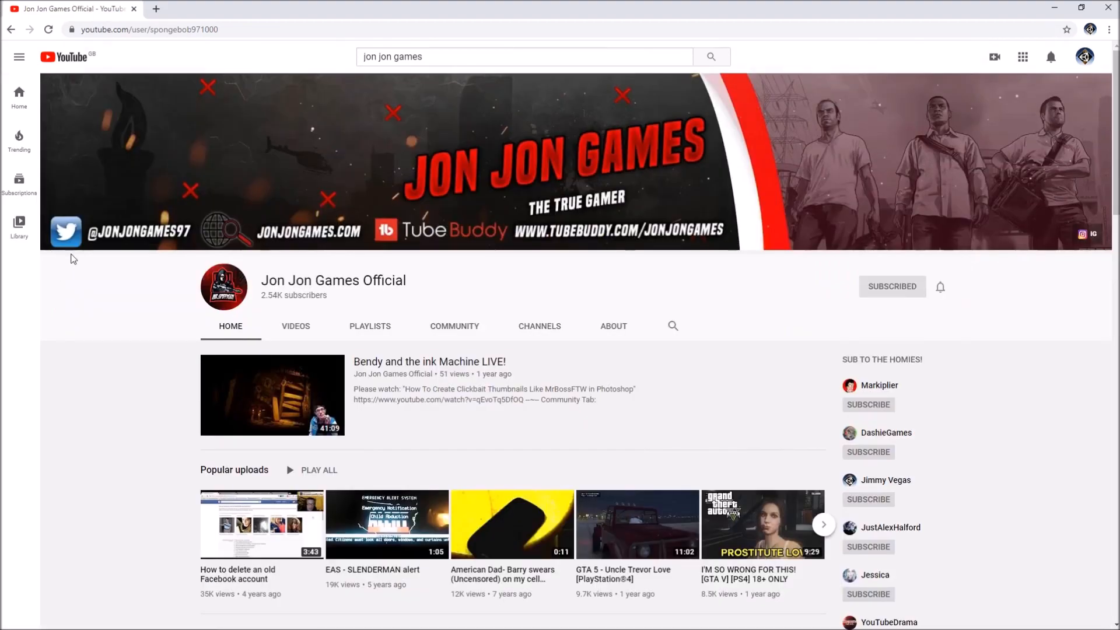
mouse_move(419, 262)
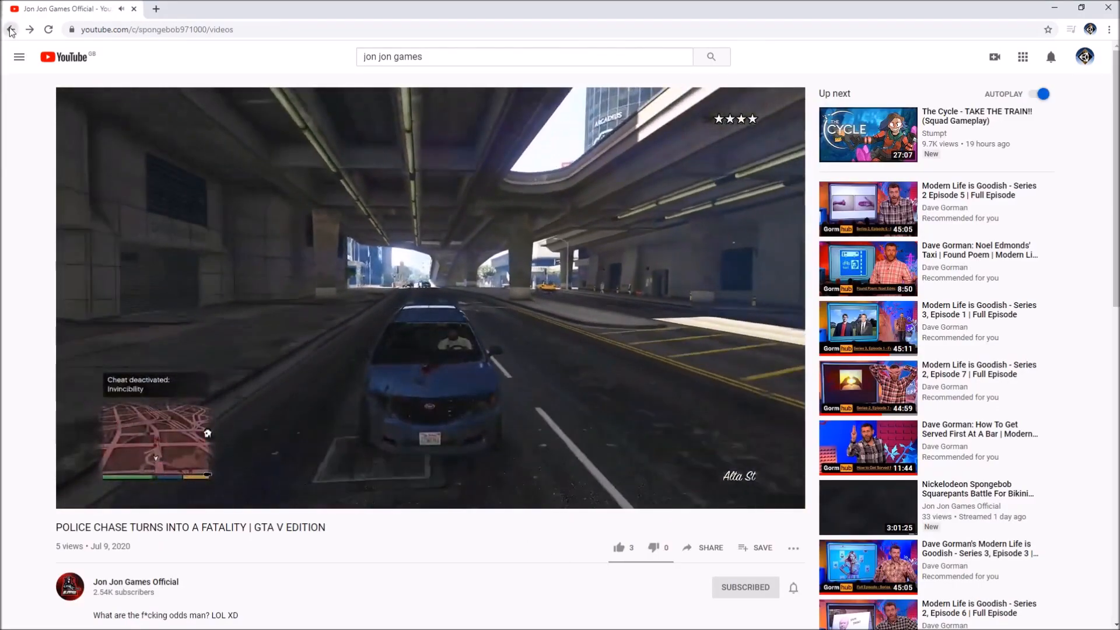
left_click(13, 29)
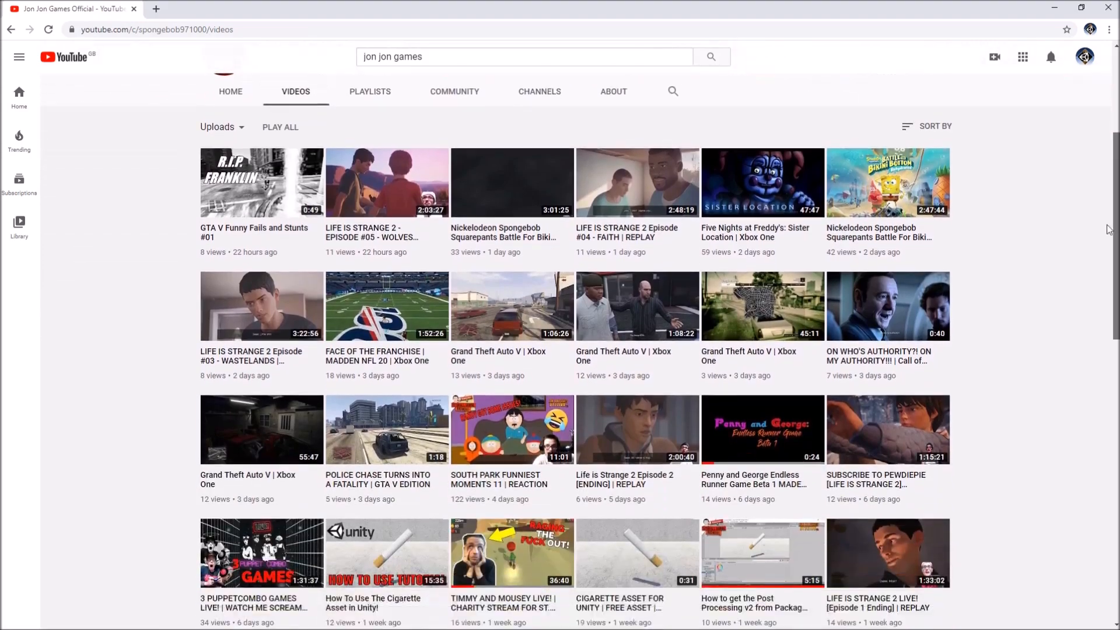
scroll("down", 3)
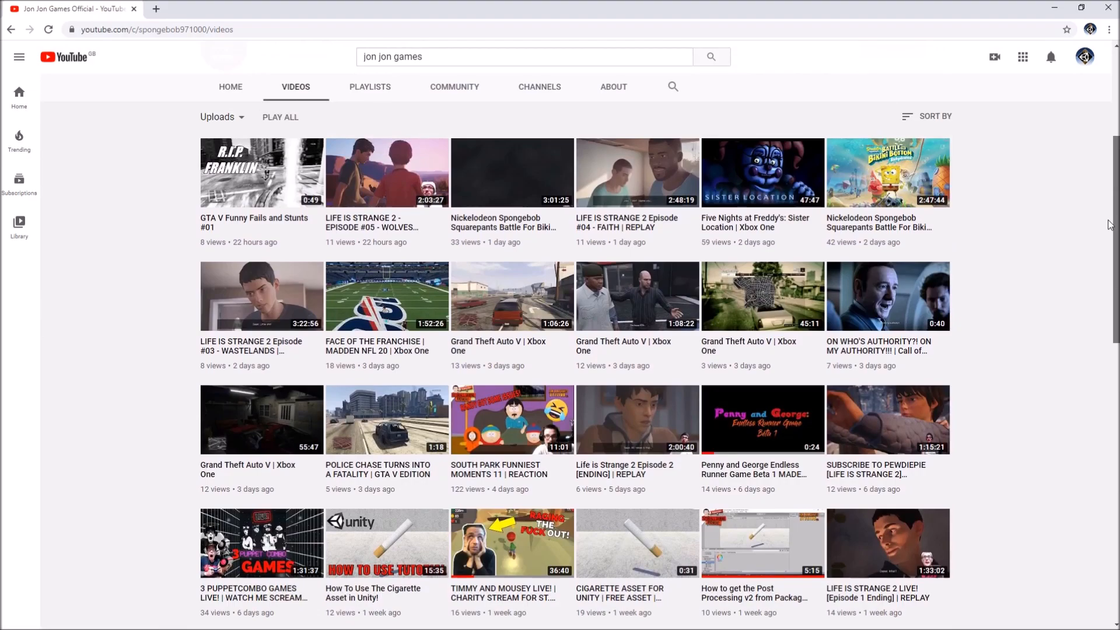
scroll("down", 3)
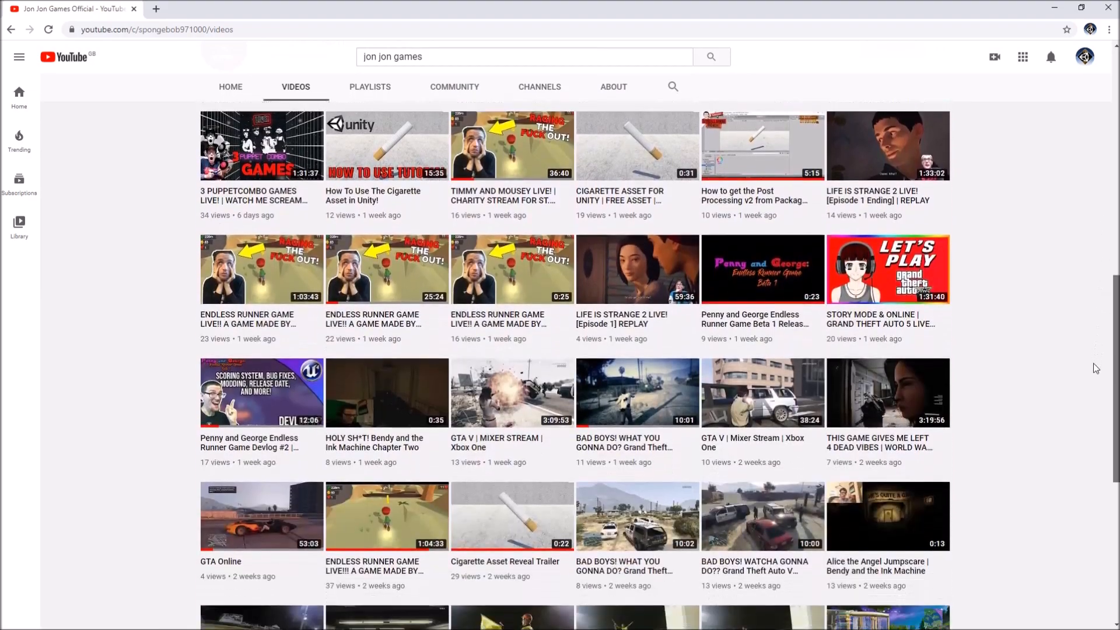
left_click(150, 619)
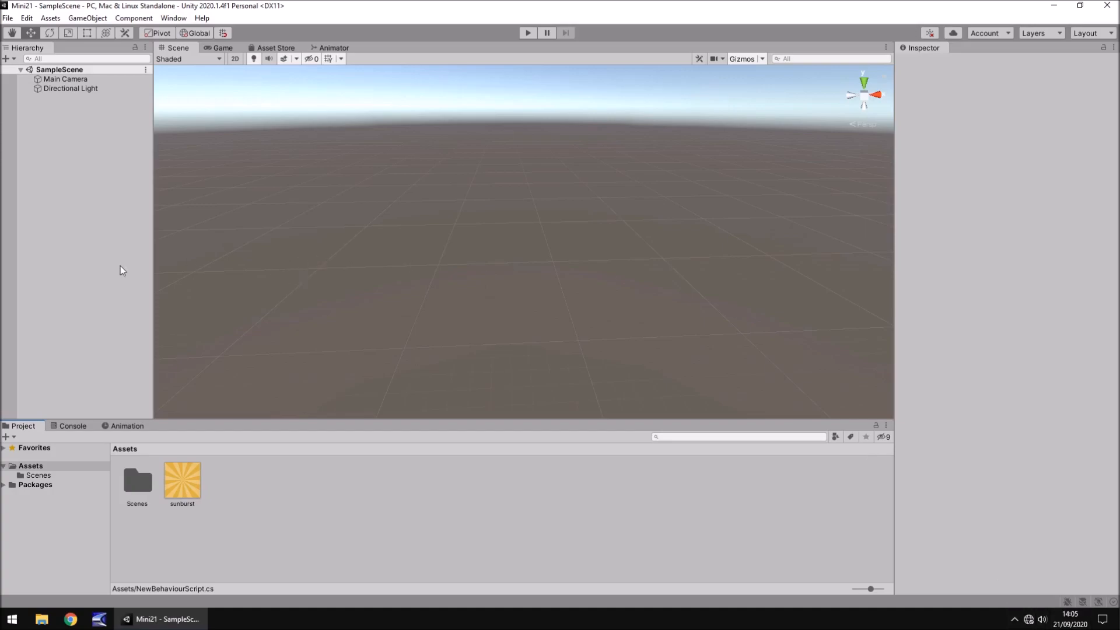
mouse_move(568, 289)
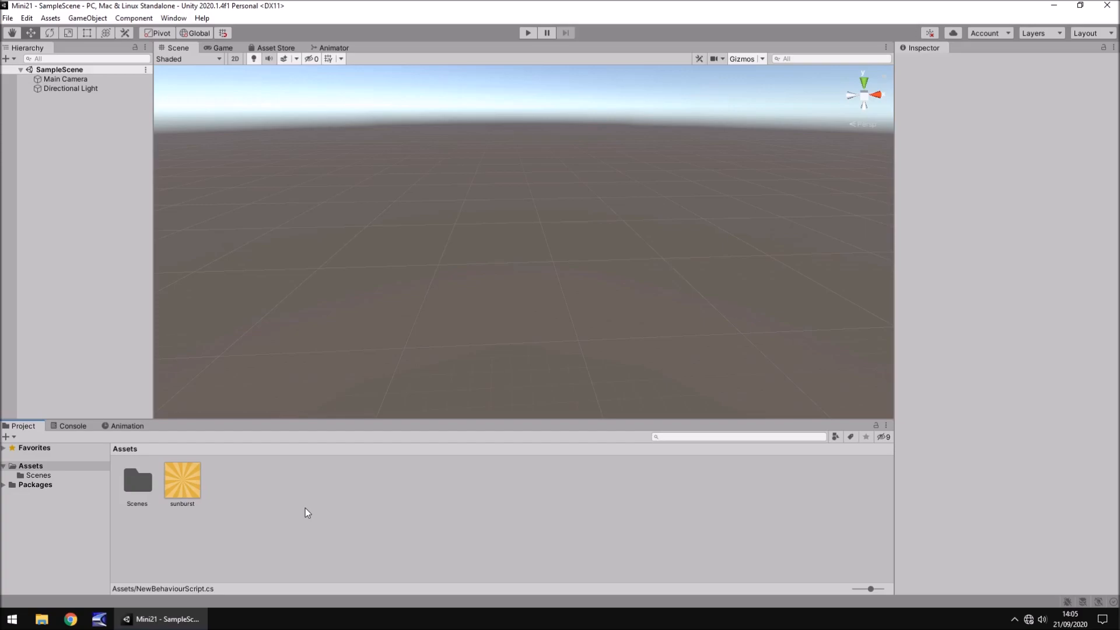
mouse_move(409, 167)
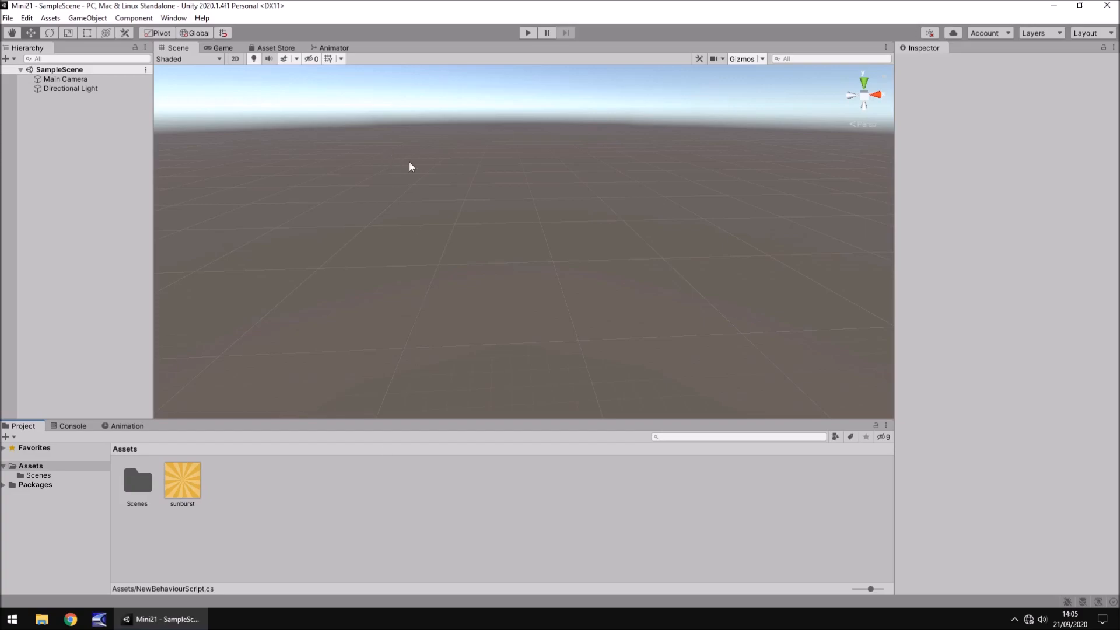
mouse_move(233, 109)
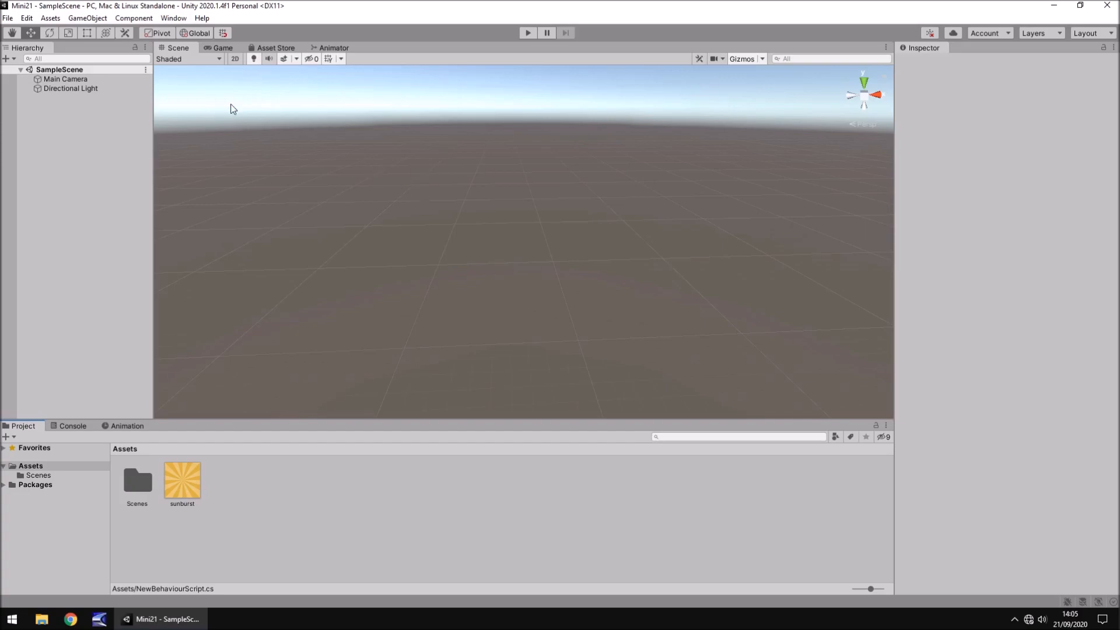
- Add a Raw Image from GameObject > UI, creating a Canvas and EventSystem
left_click(86, 18)
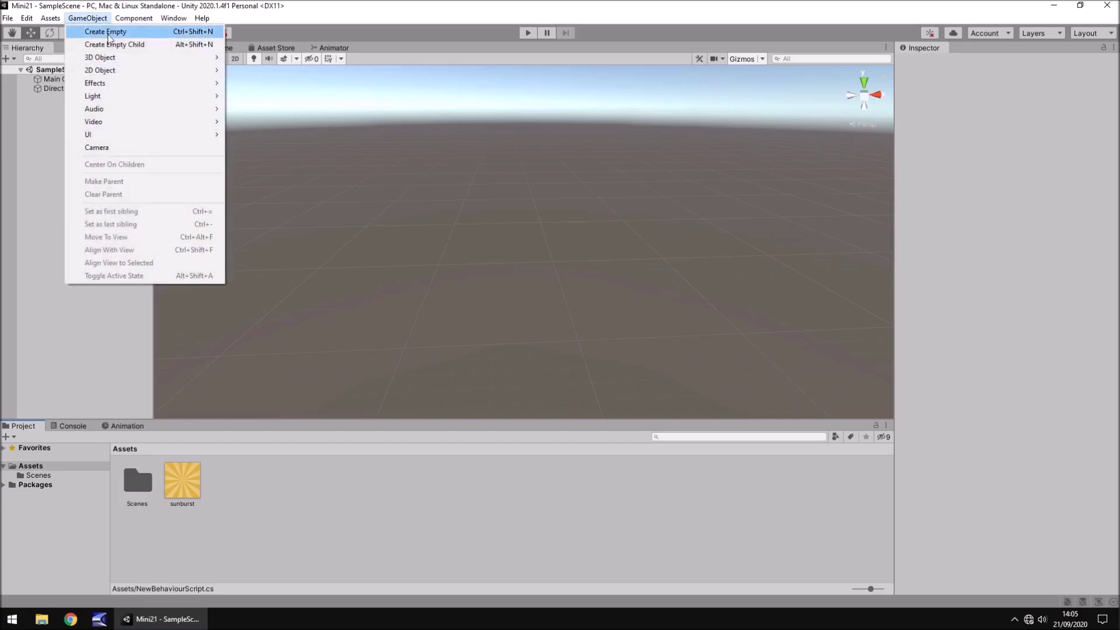
mouse_move(145, 135)
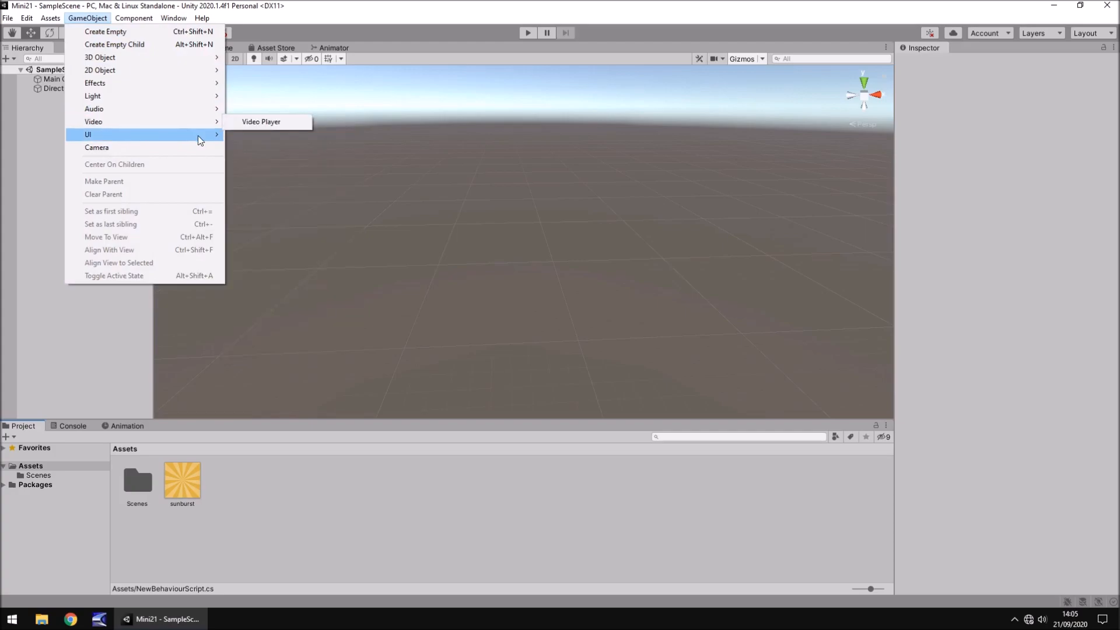
mouse_move(258, 173)
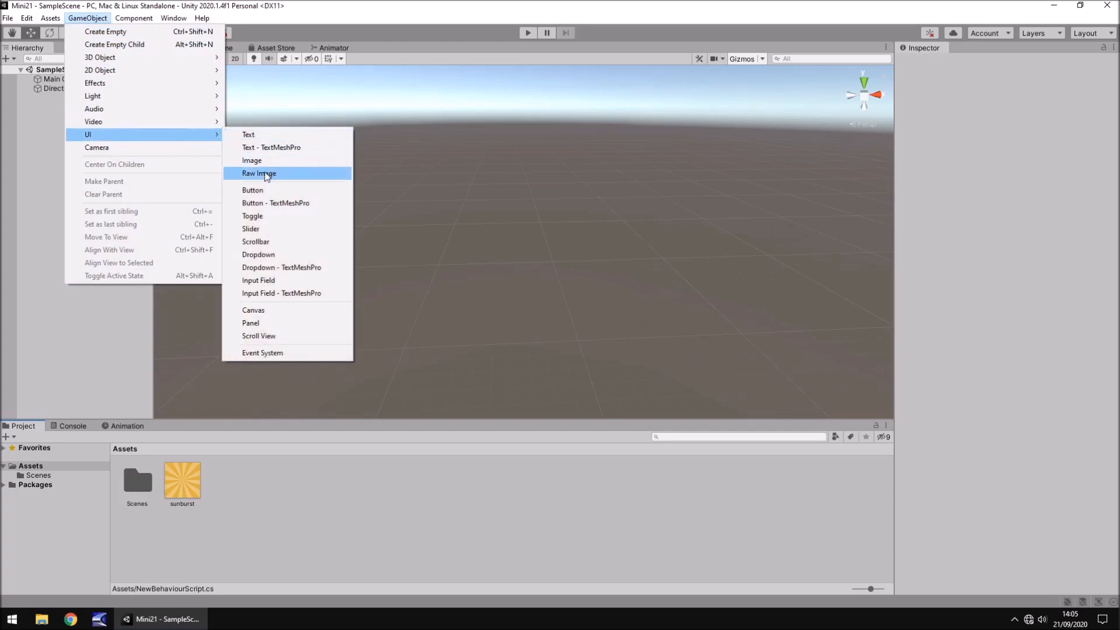
left_click(257, 173)
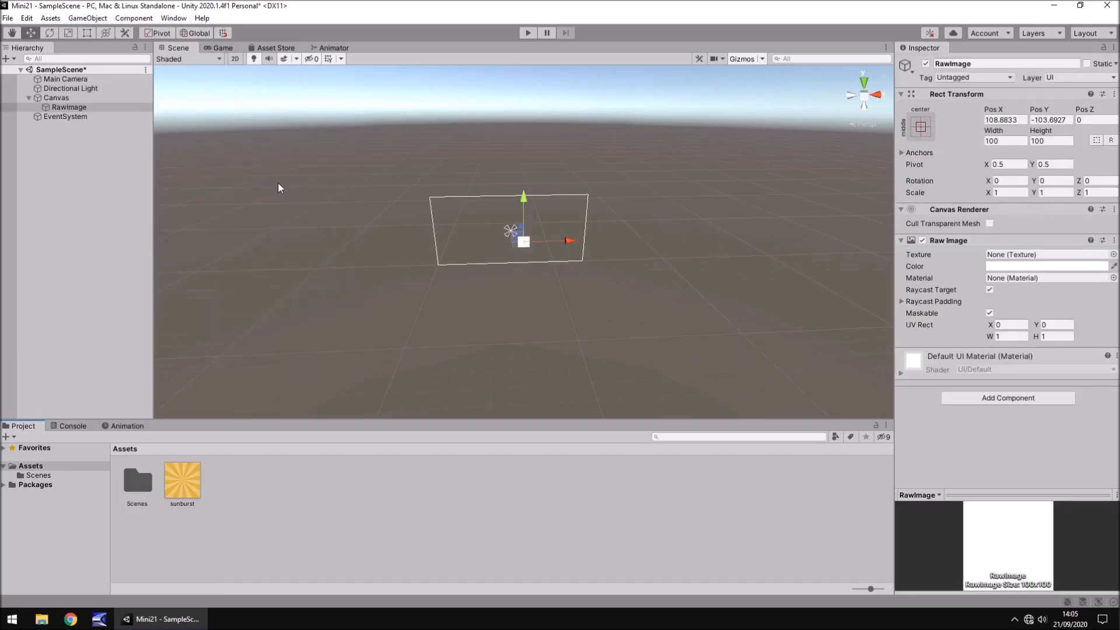
mouse_move(220, 462)
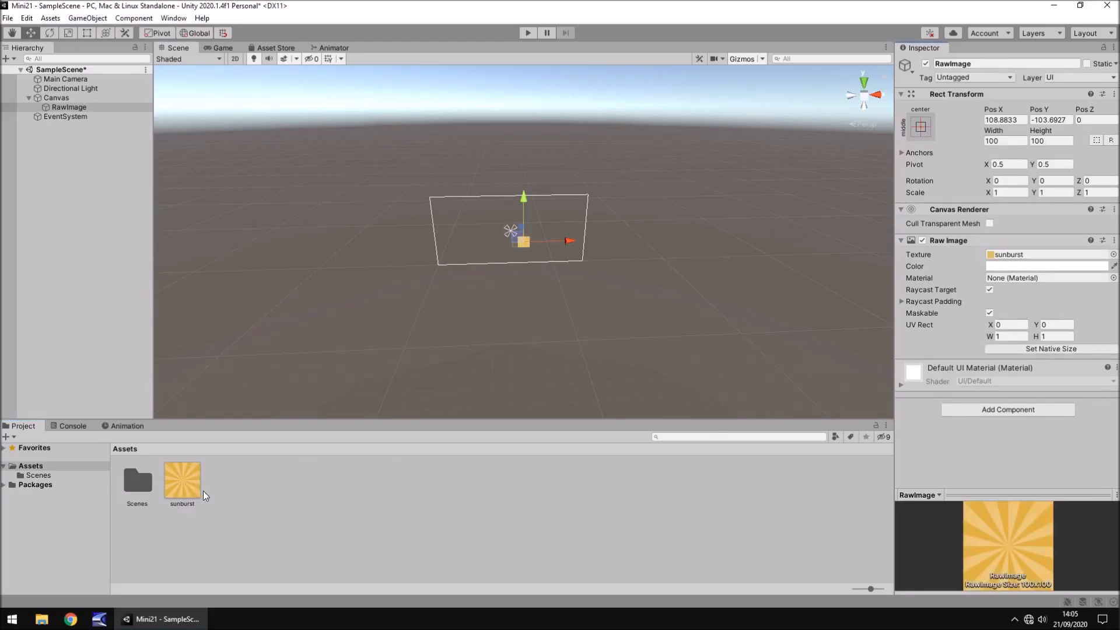
mouse_move(289, 510)
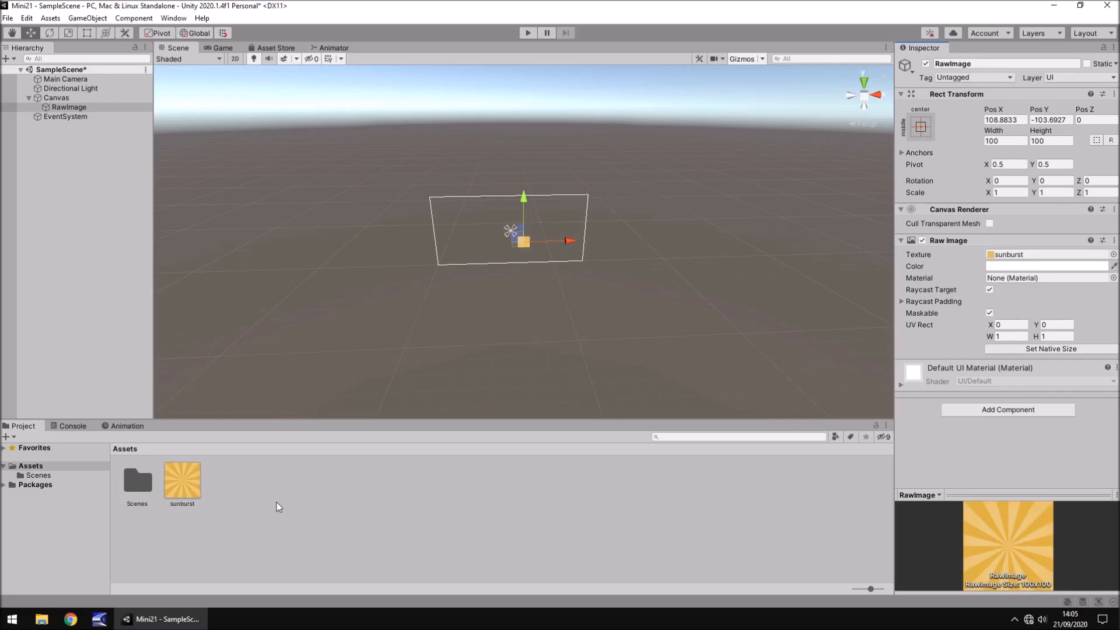
mouse_move(434, 531)
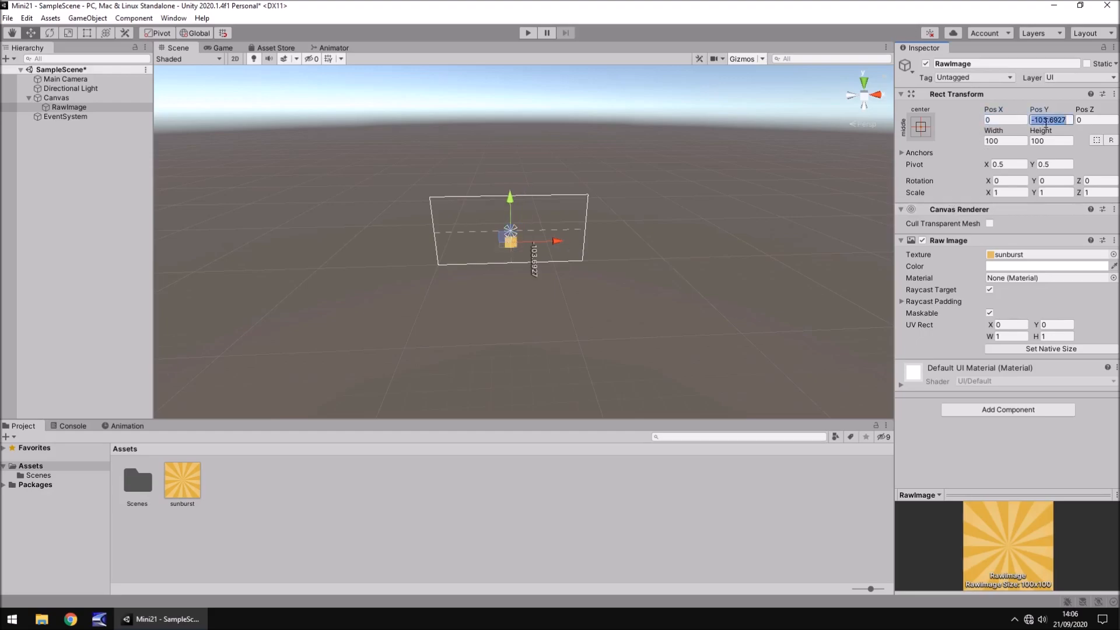
- Set the Raw Image's Rect Transform Pos X and Pos Y to 0
type("0")
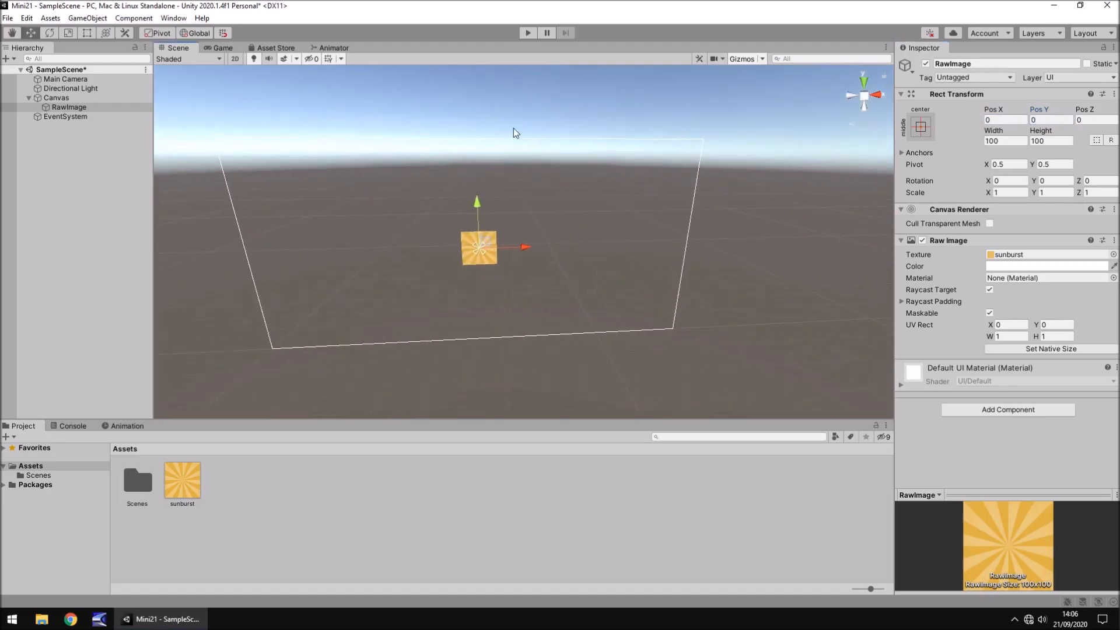
mouse_move(272, 365)
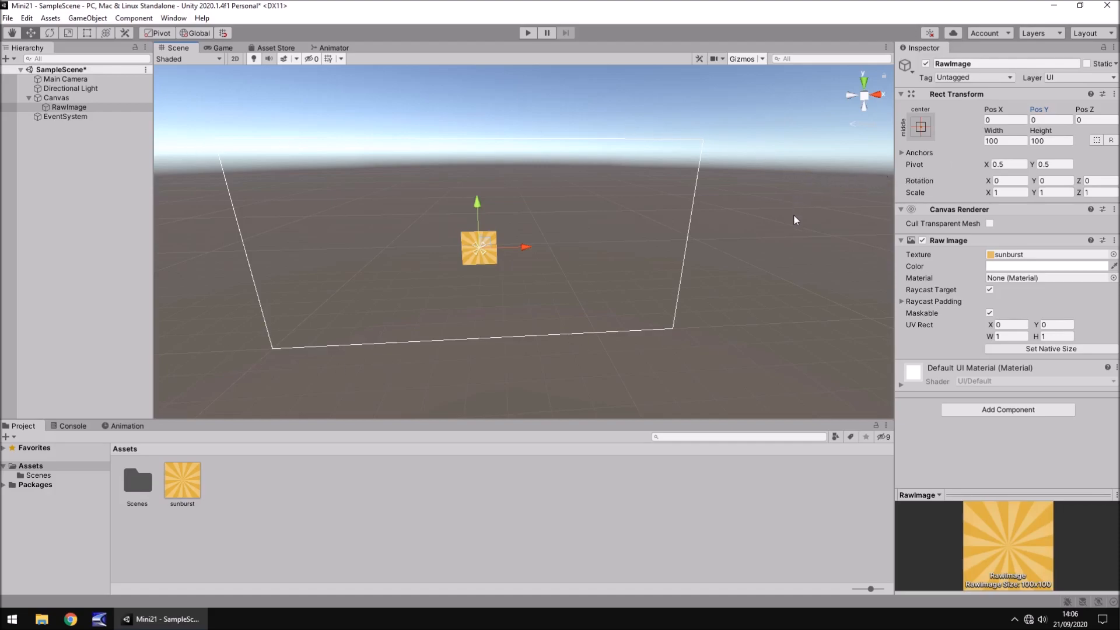
mouse_move(800, 215)
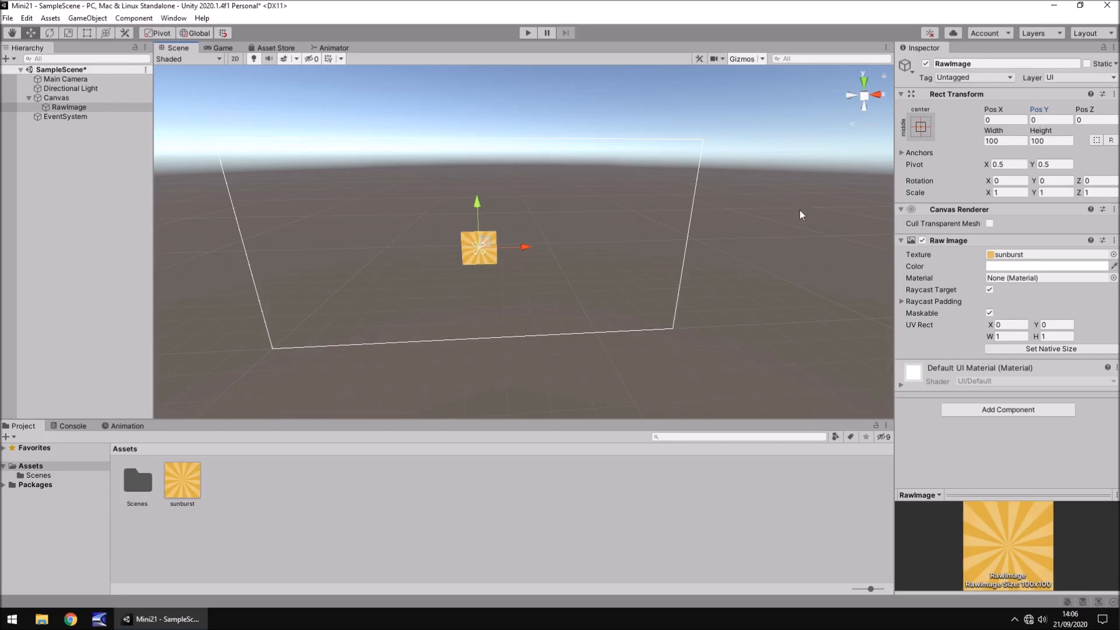
mouse_move(764, 166)
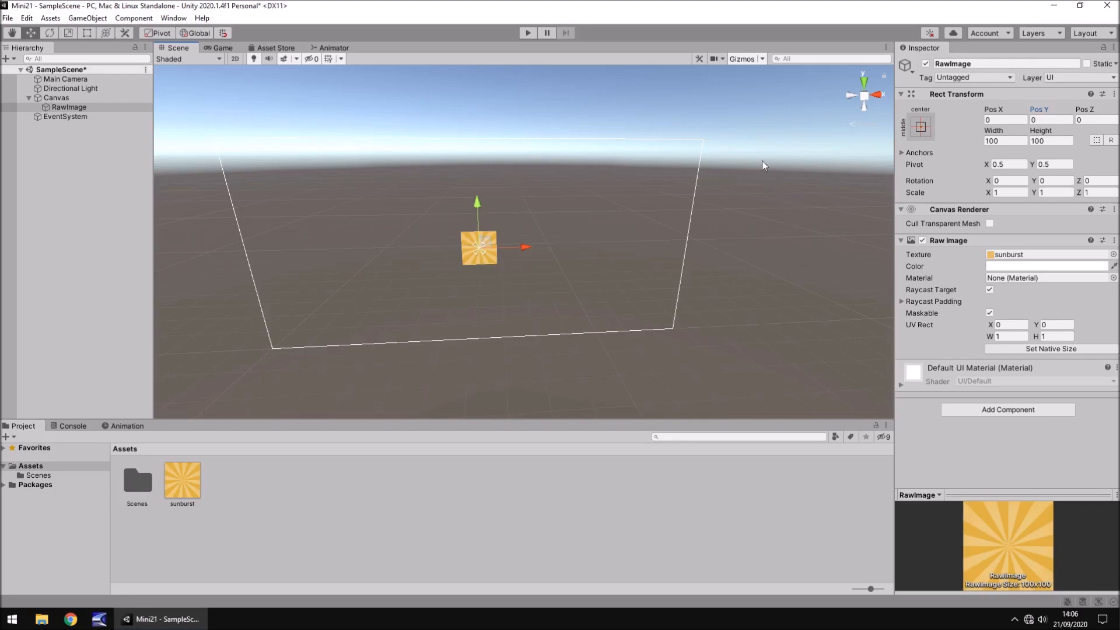
left_click(1007, 164)
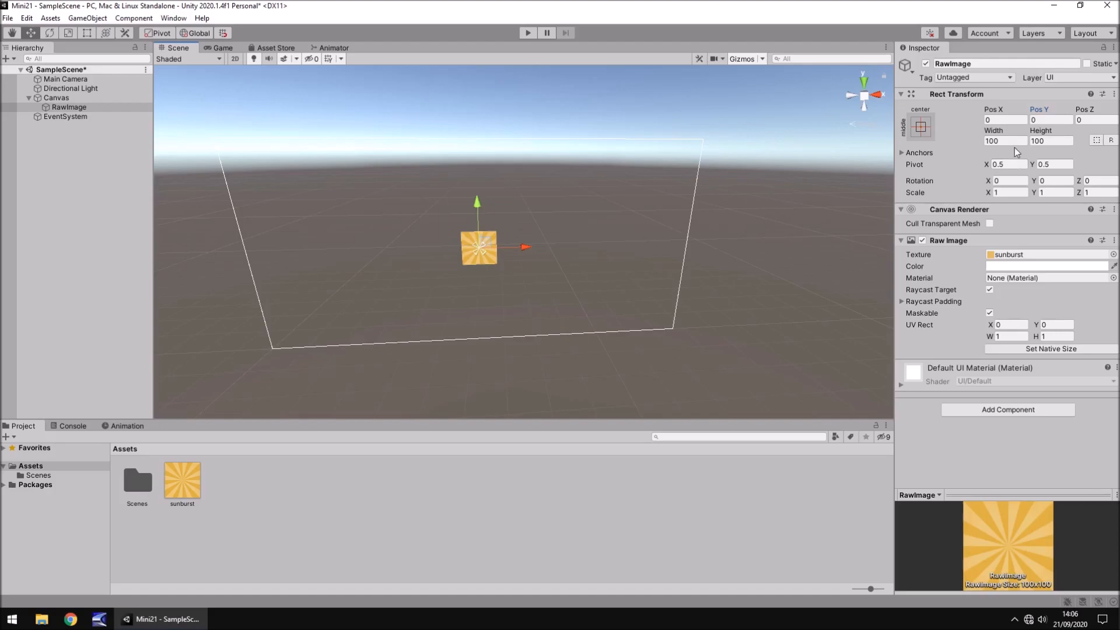
- Set the Raw Image's Width to 1450 and Height to 1450
type("1450")
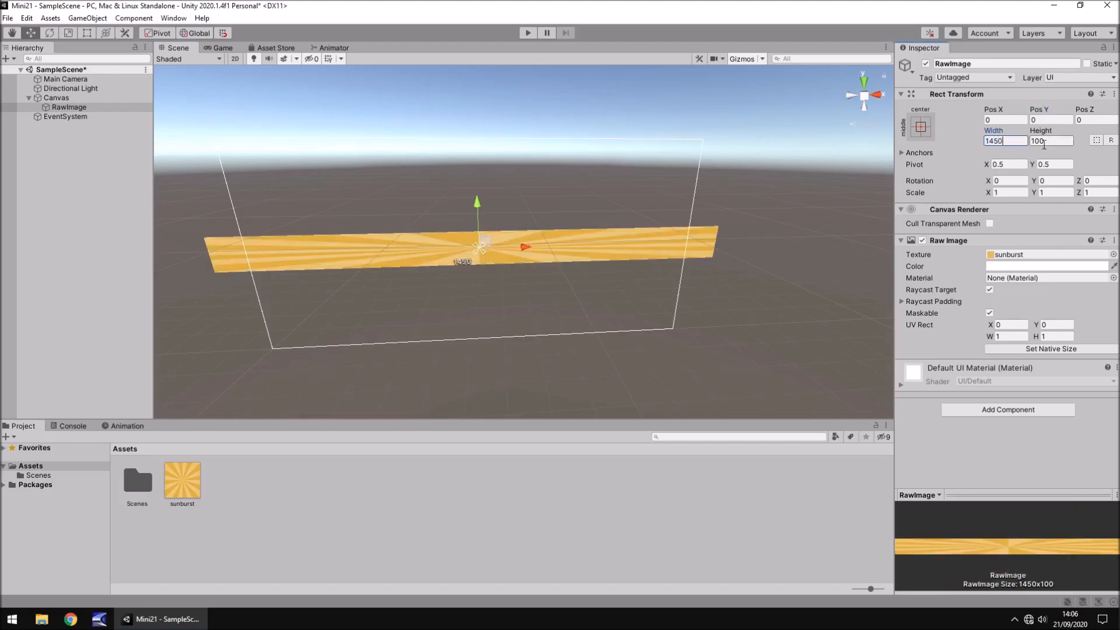
type("1450")
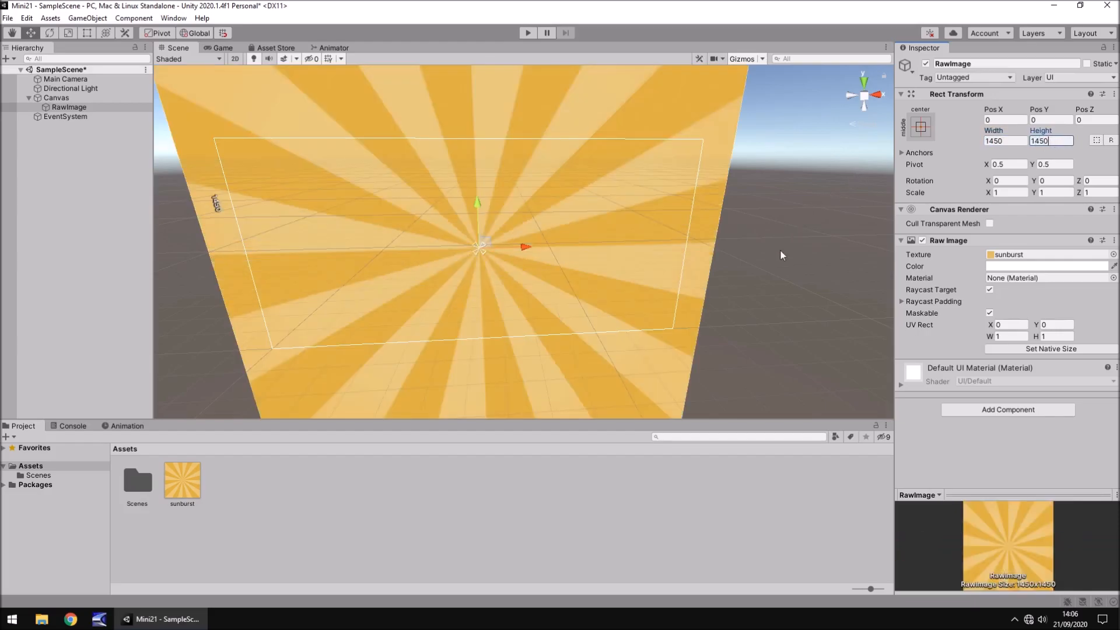
mouse_move(795, 276)
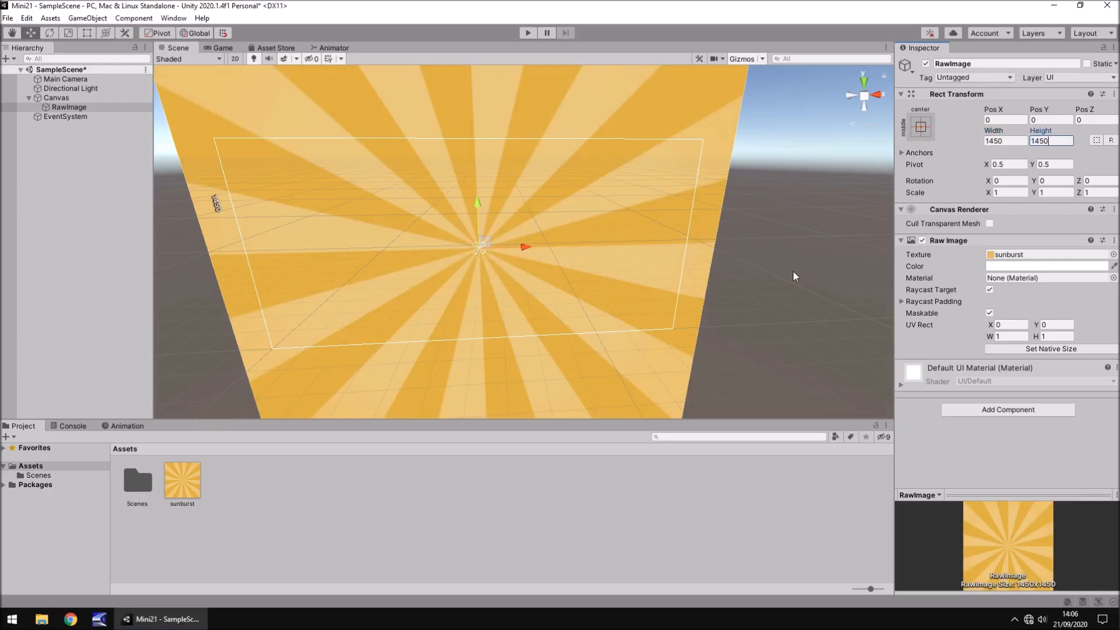
mouse_move(376, 220)
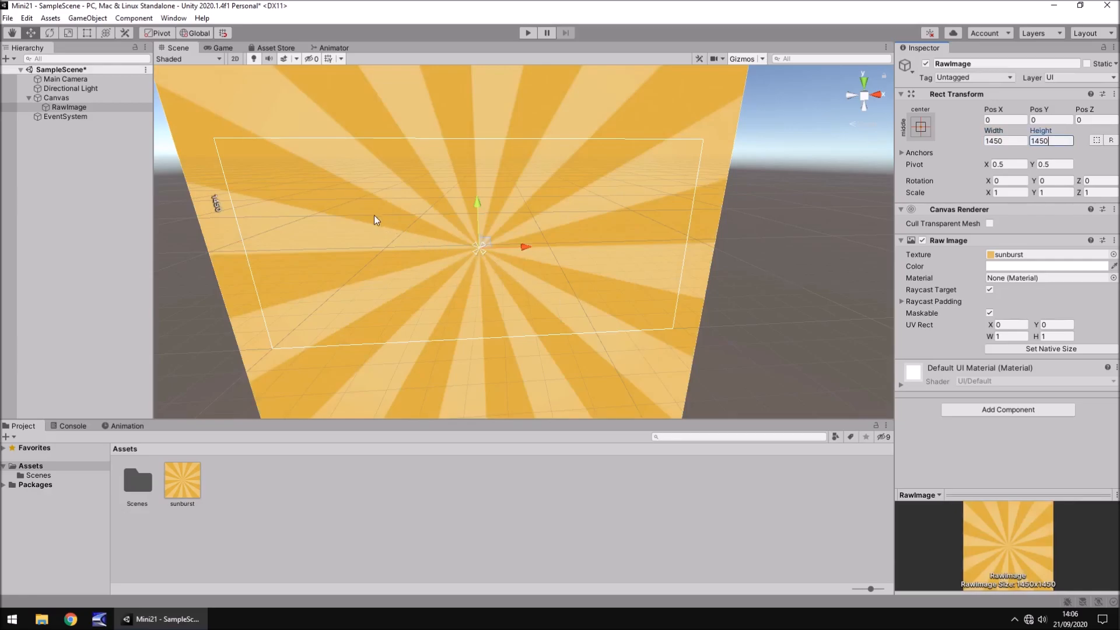
mouse_move(435, 282)
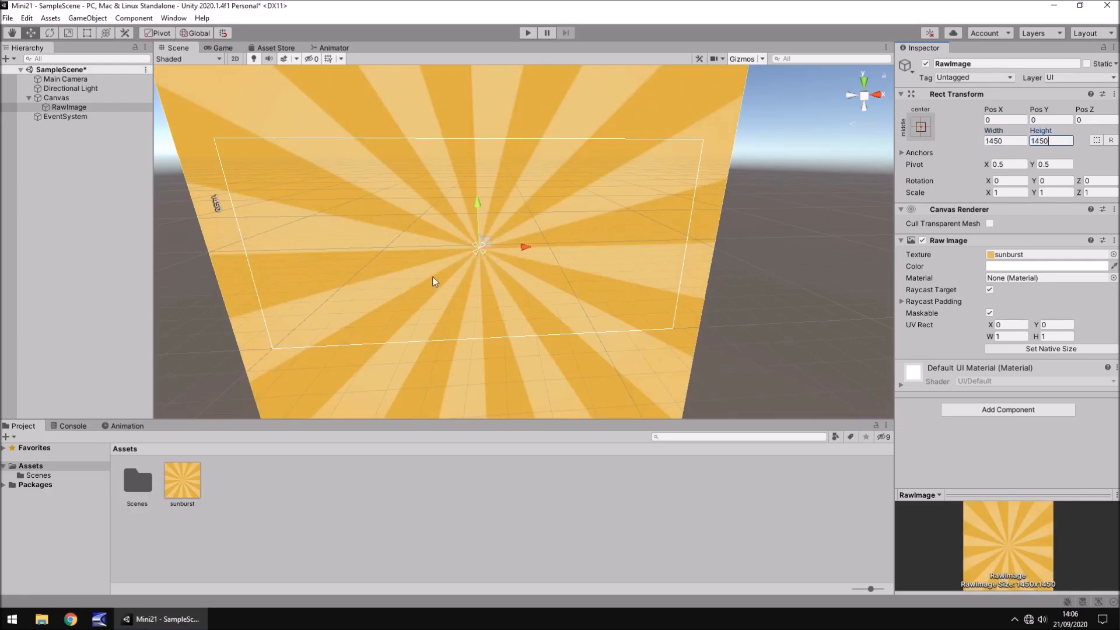
mouse_move(439, 267)
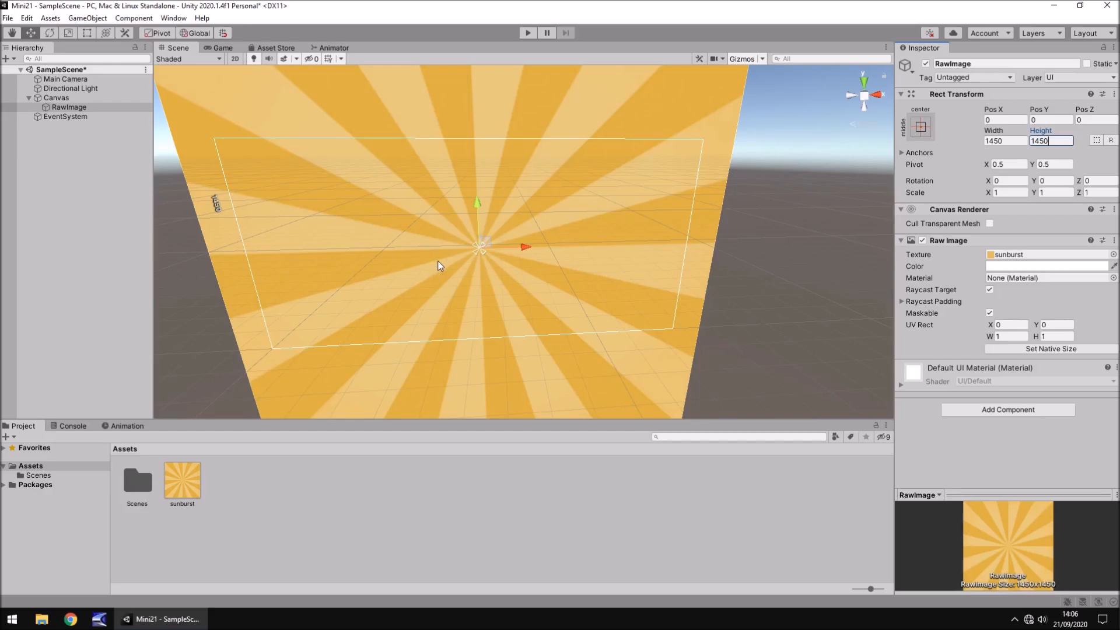
mouse_move(432, 266)
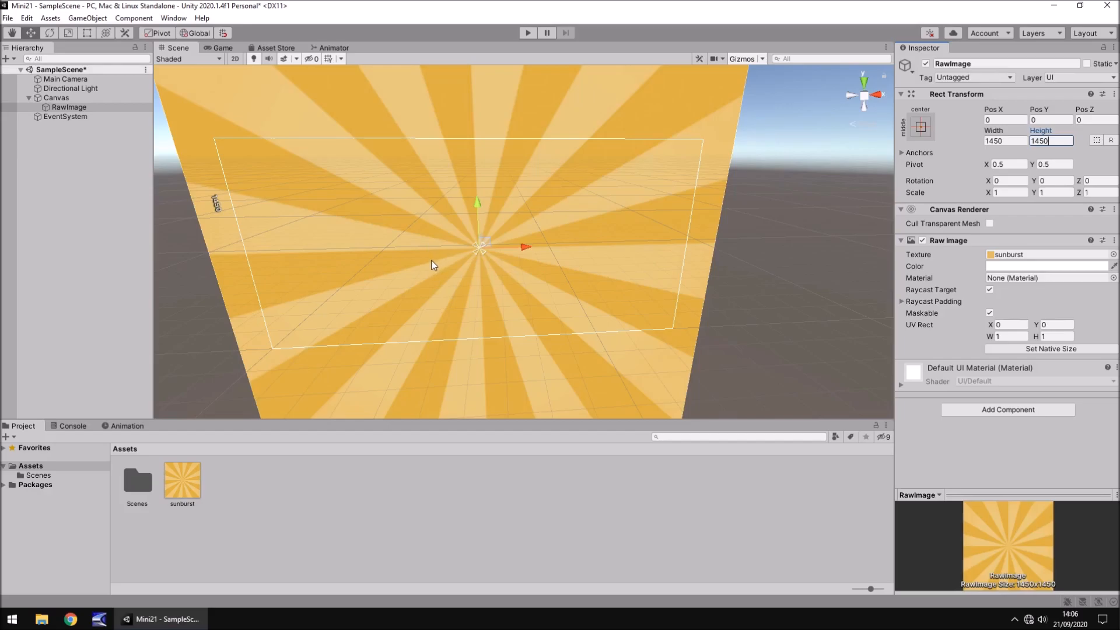
mouse_move(425, 294)
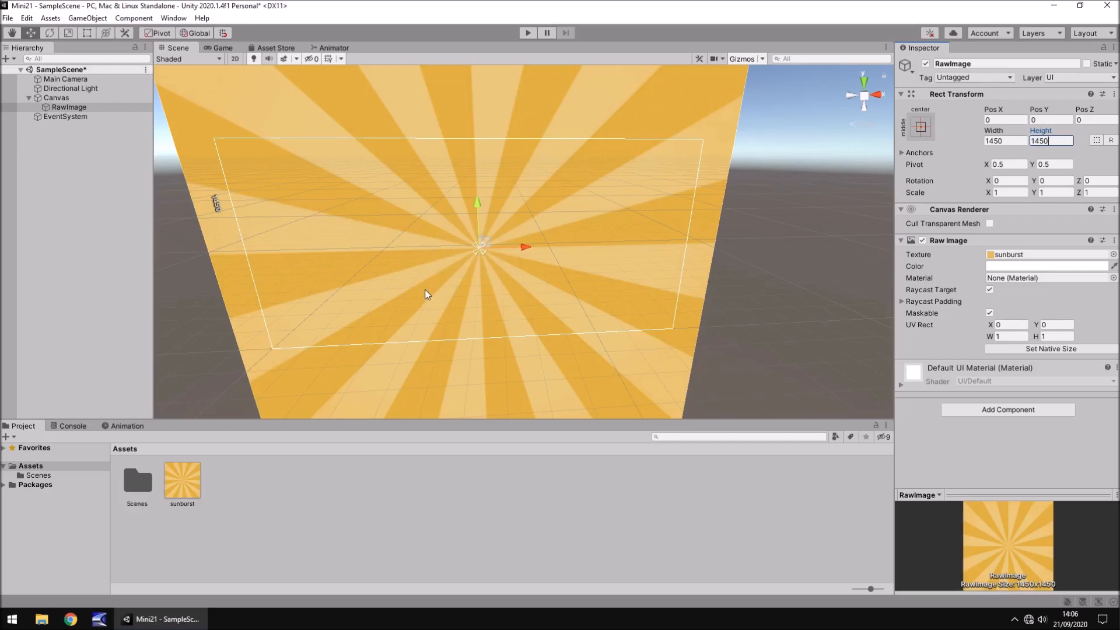
mouse_move(599, 291)
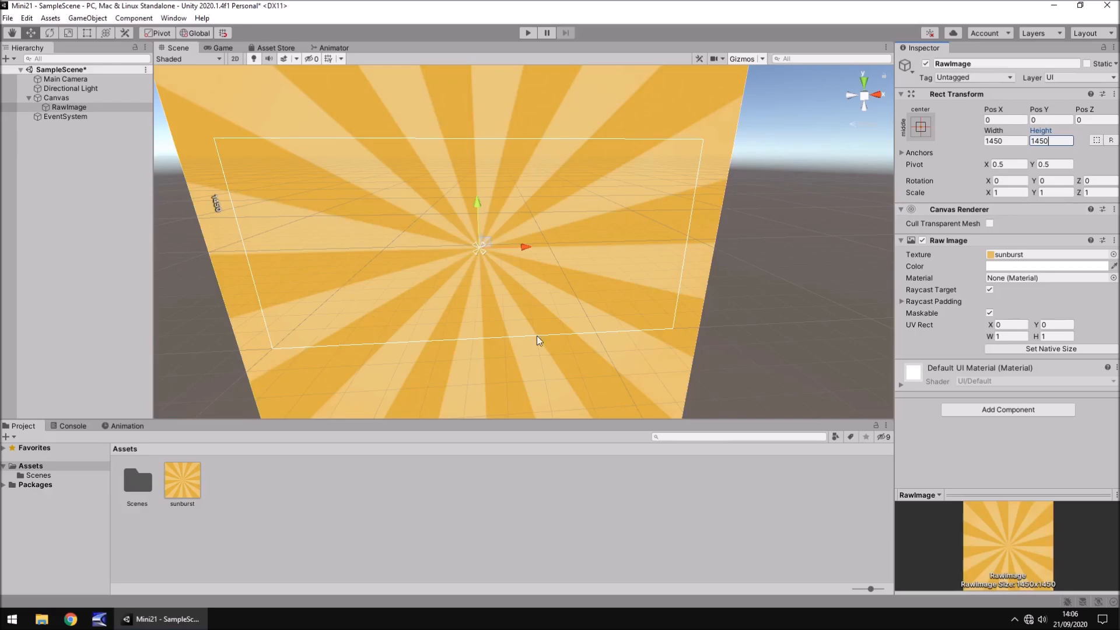
- Check the full-screen sunburst in the Game view, then return to the Scene view
left_click(222, 48)
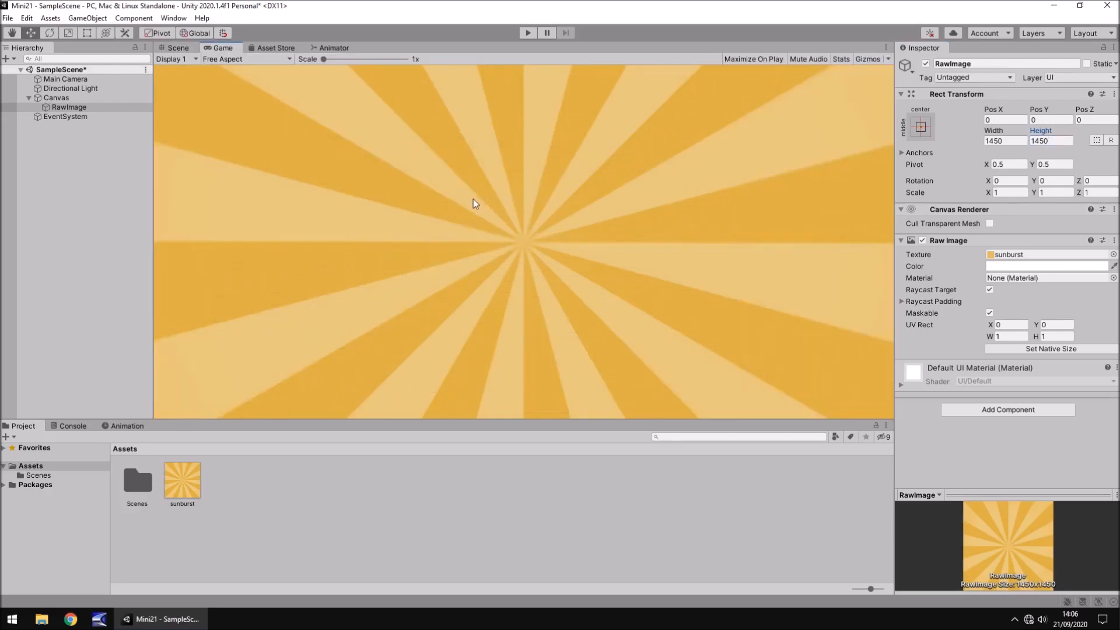
mouse_move(257, 136)
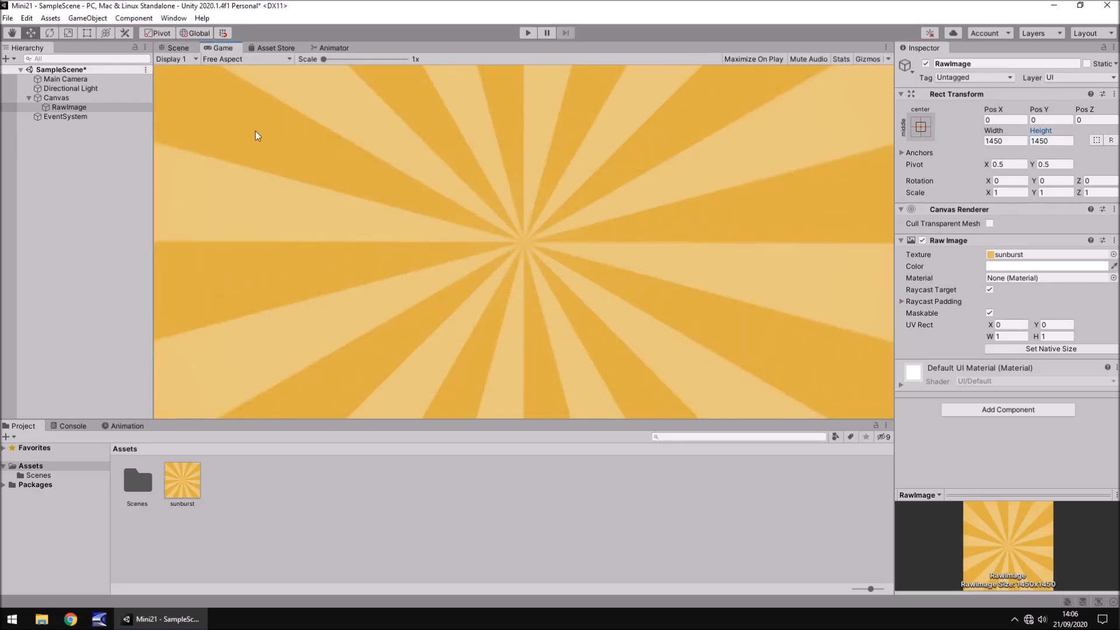
left_click(177, 47)
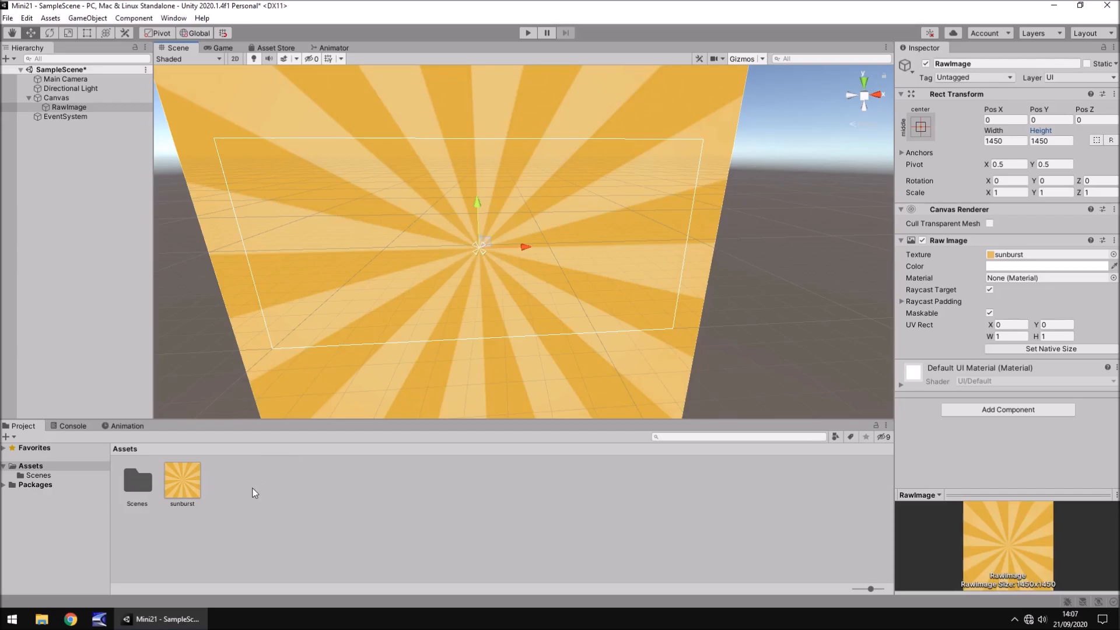
- Create a Spinner C# script from the Assets context menu and open it in Visual Studio
right_click(254, 492)
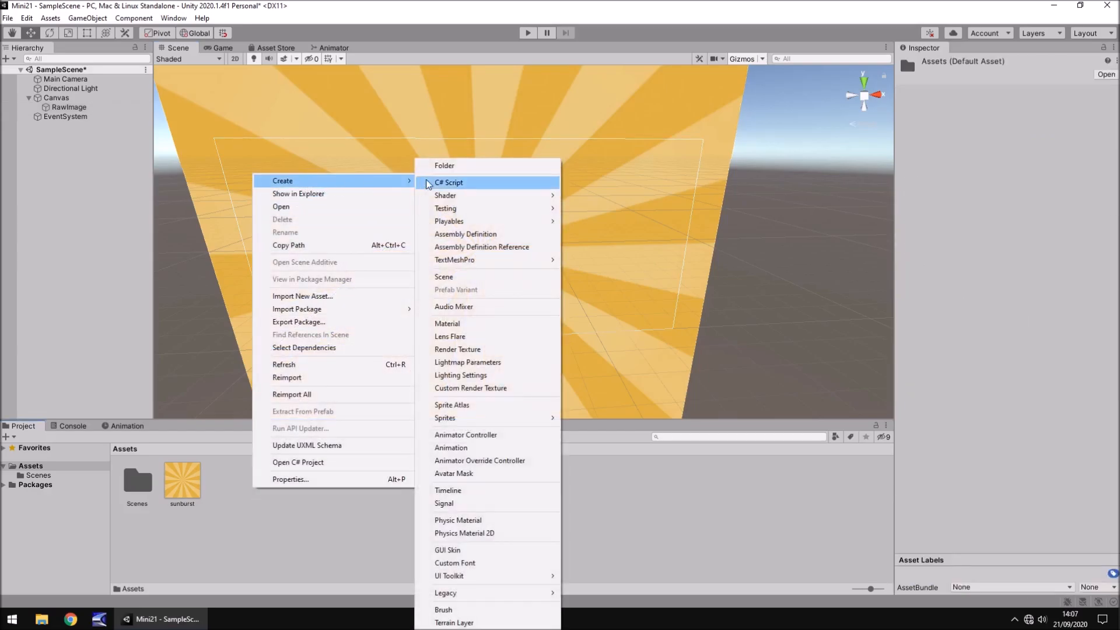
left_click(448, 182)
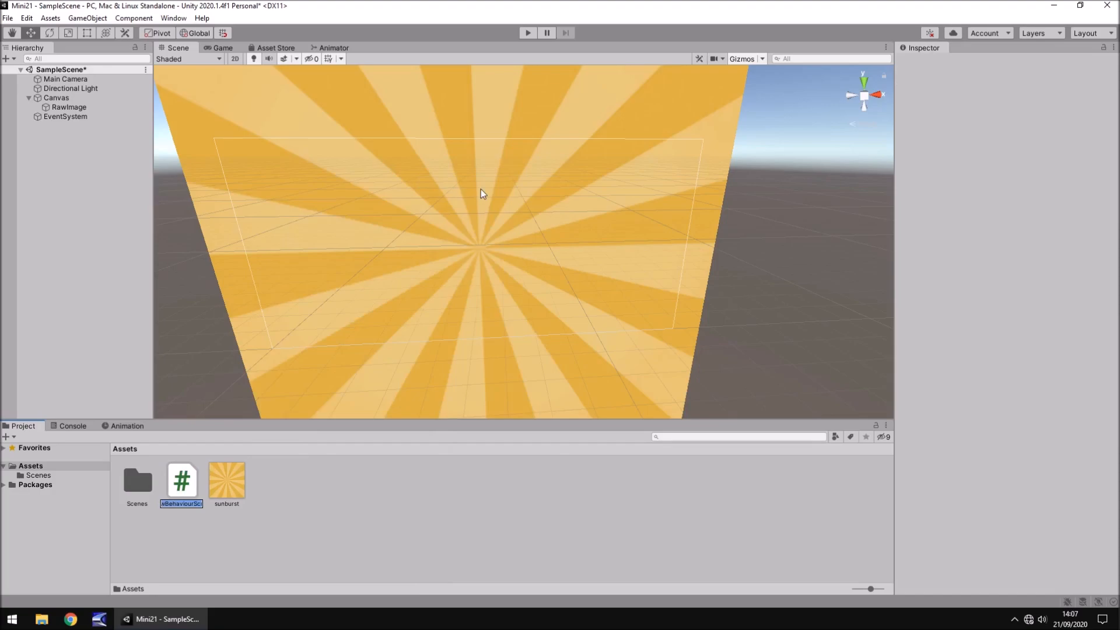
type("Spinner")
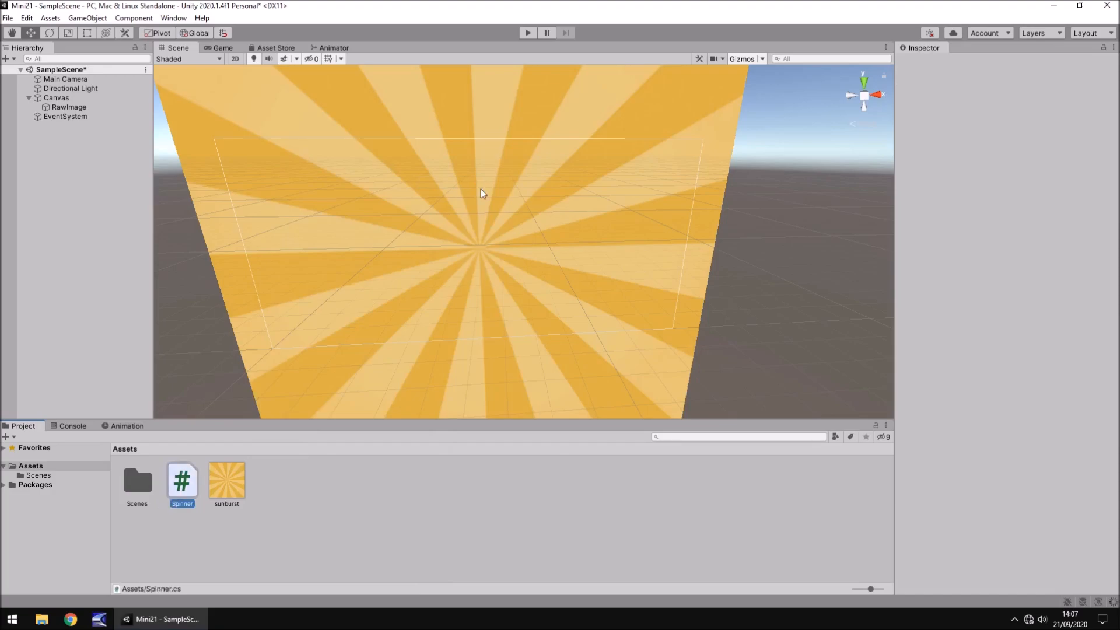
left_click(182, 480)
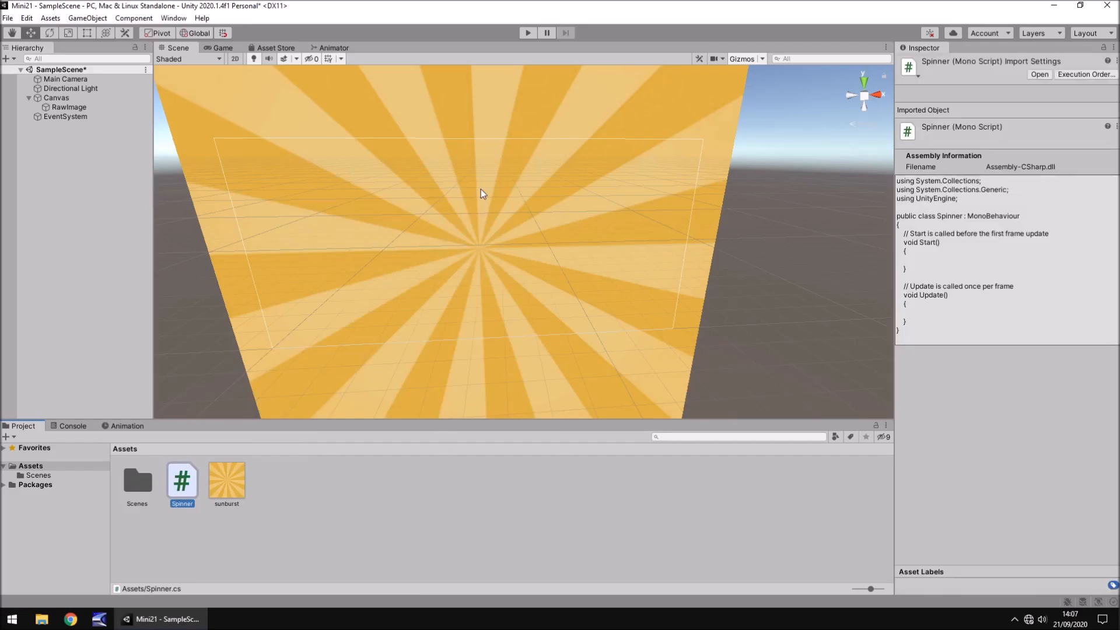
double_click(182, 480)
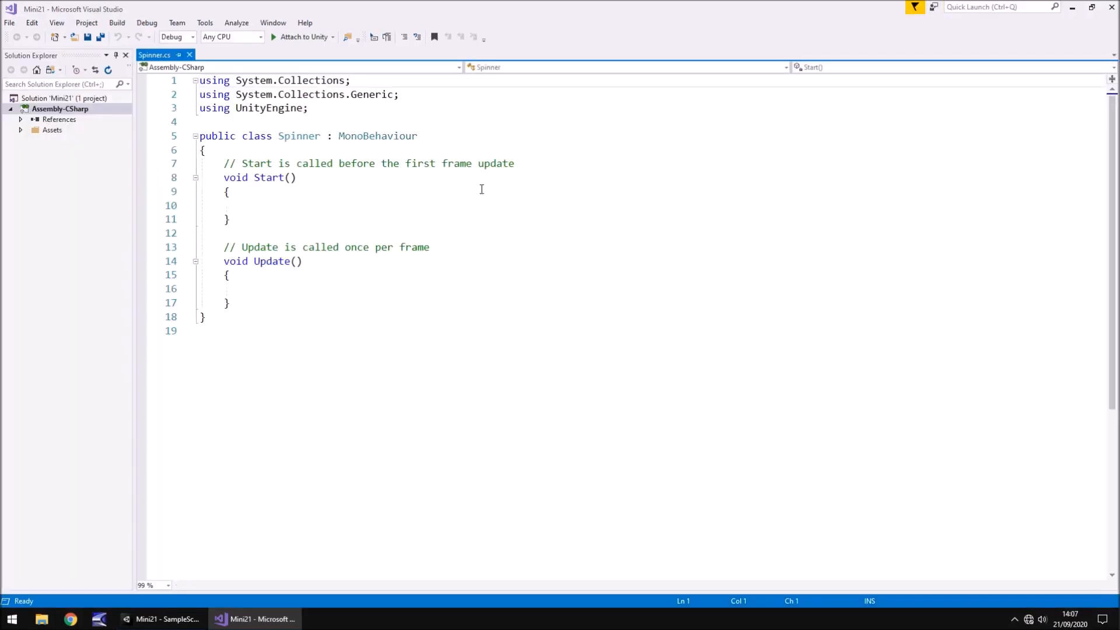
mouse_move(280, 288)
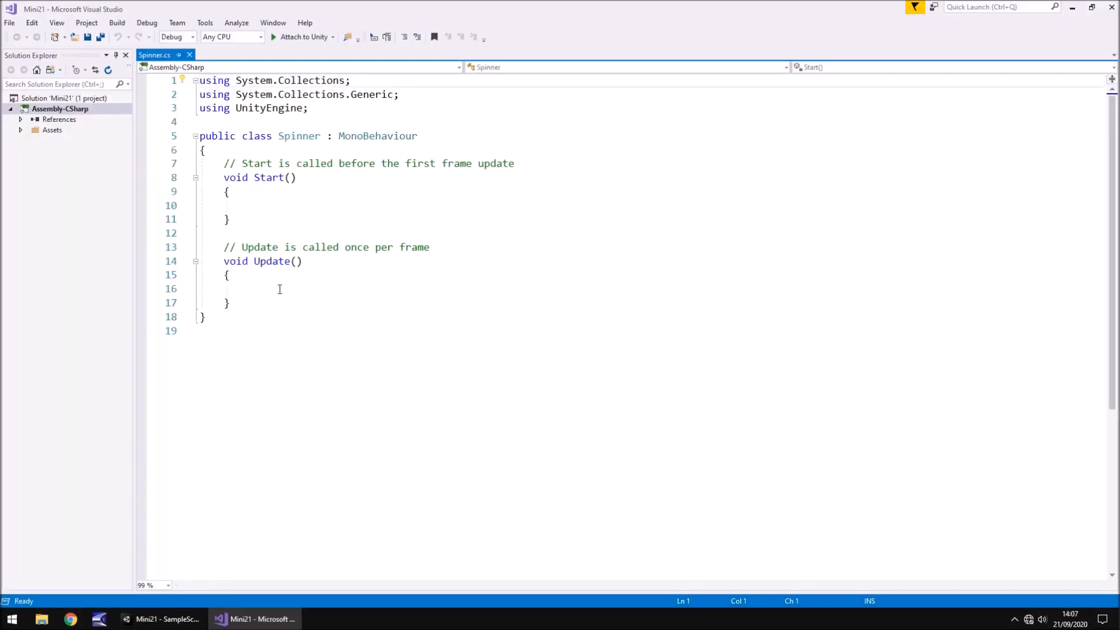
- Delete lines 7–13 with Start and the template comments, placing the cursor inside Update
left_click_drag(225, 162, 430, 247)
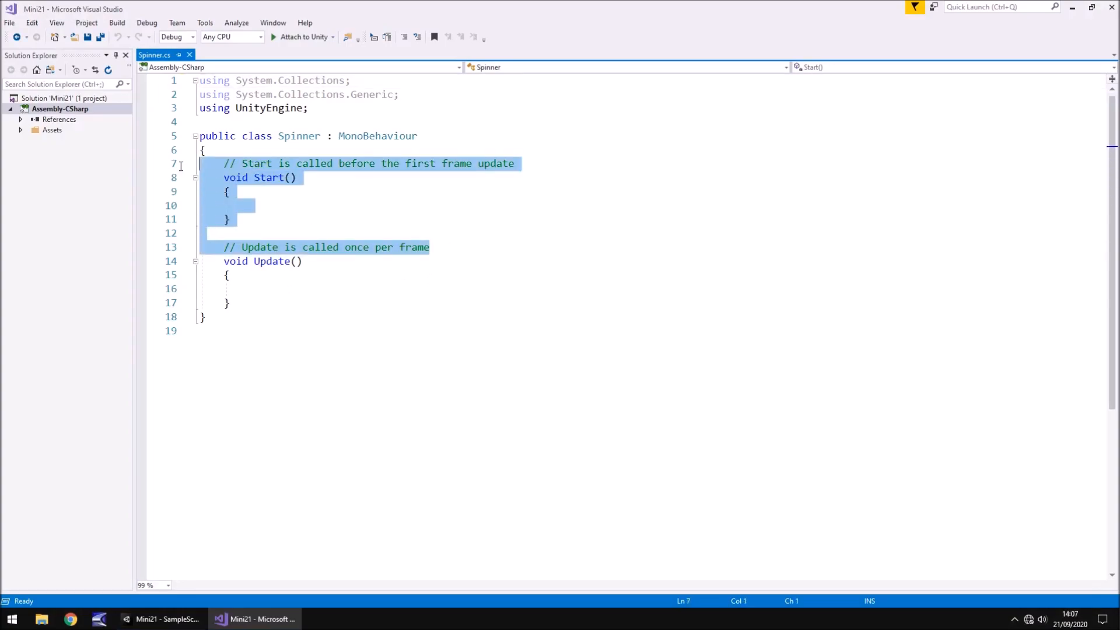
key("Delete")
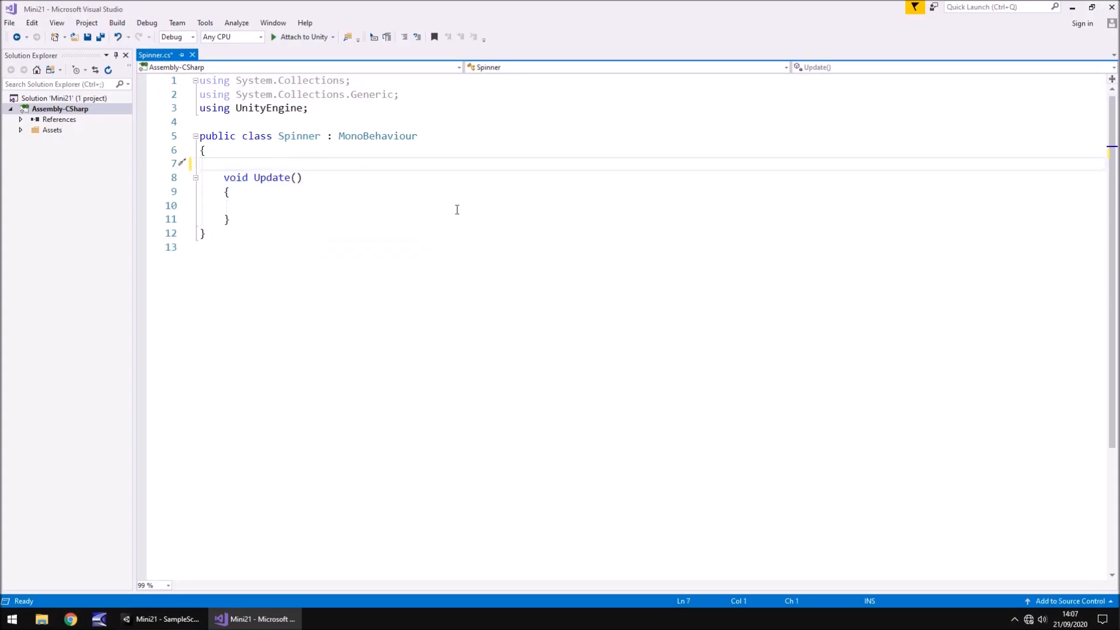
left_click(247, 205)
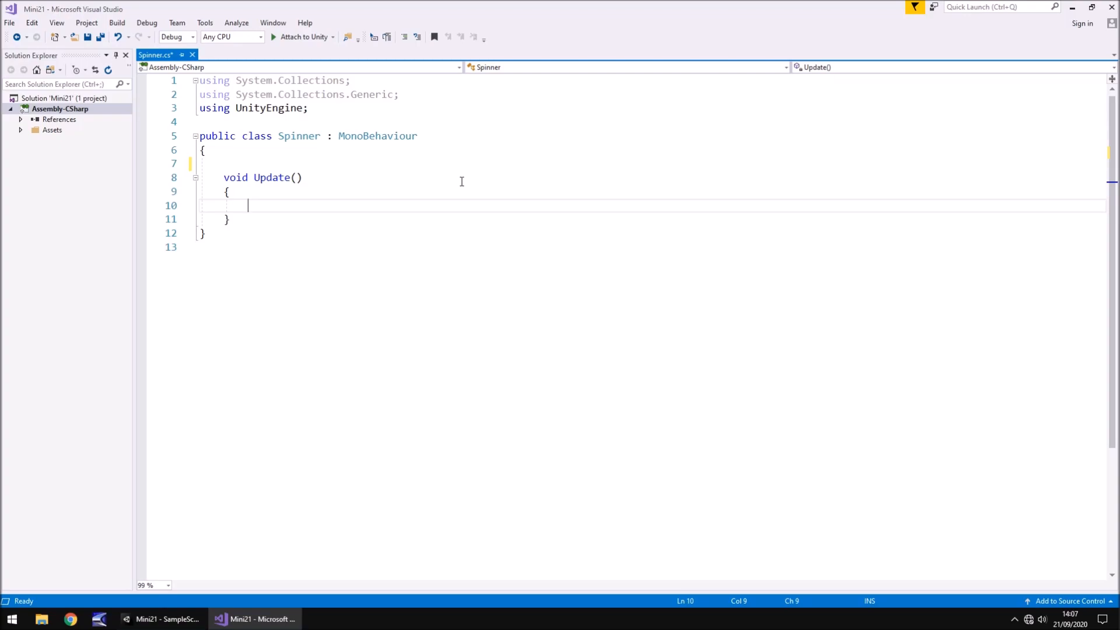
- Write transform.Rotate(0, 0, 1, Space.World); inside Update and save with Ctrl+S
type("transform")
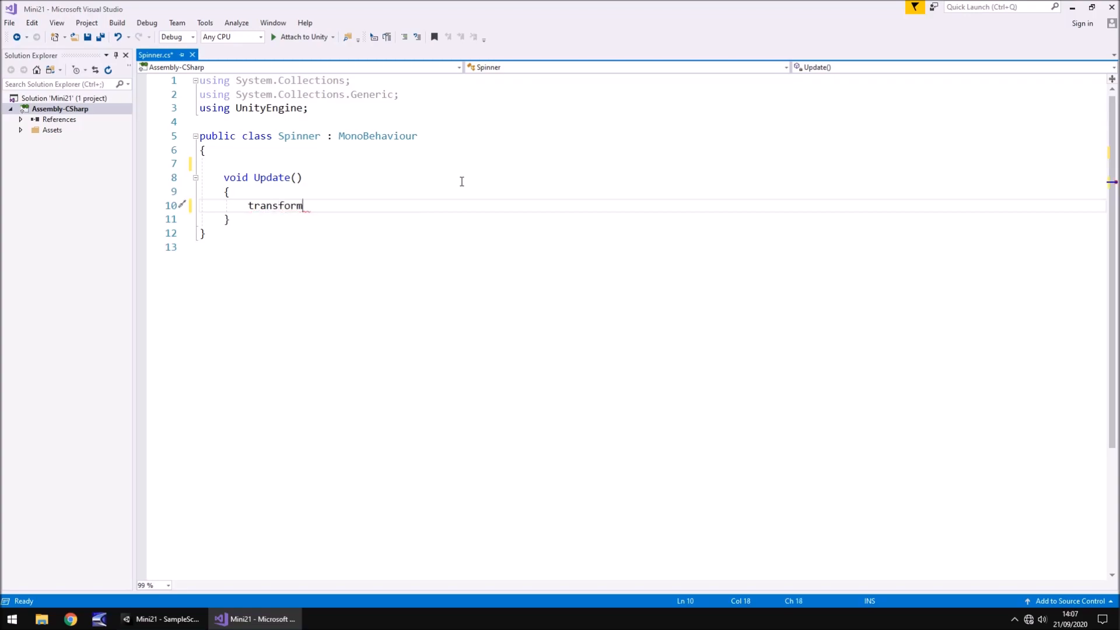
type(".Rotate(")
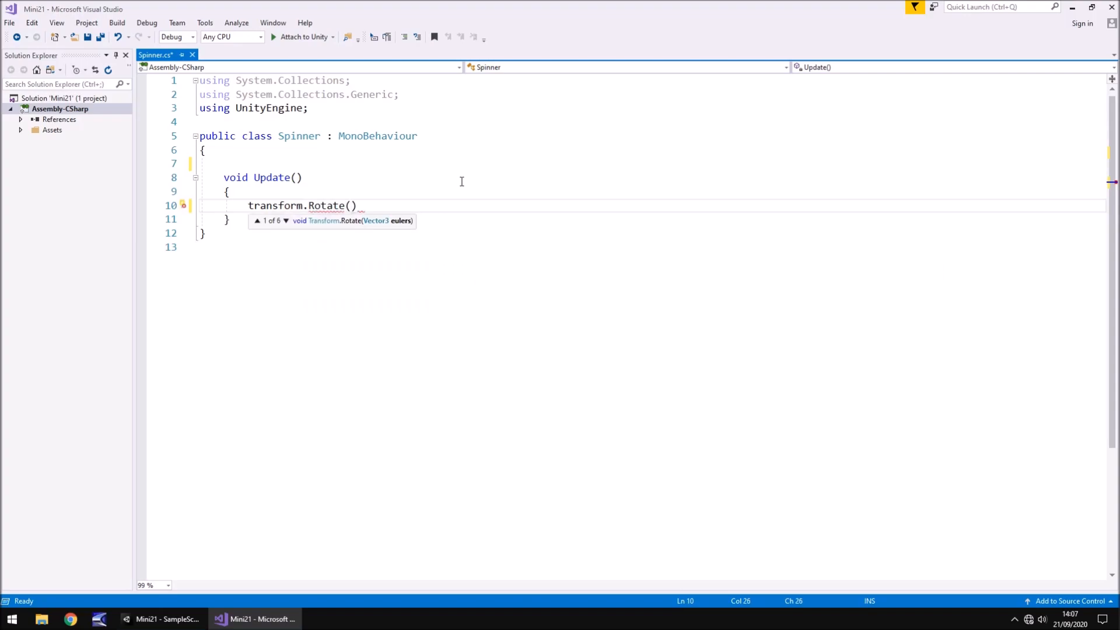
type("0")
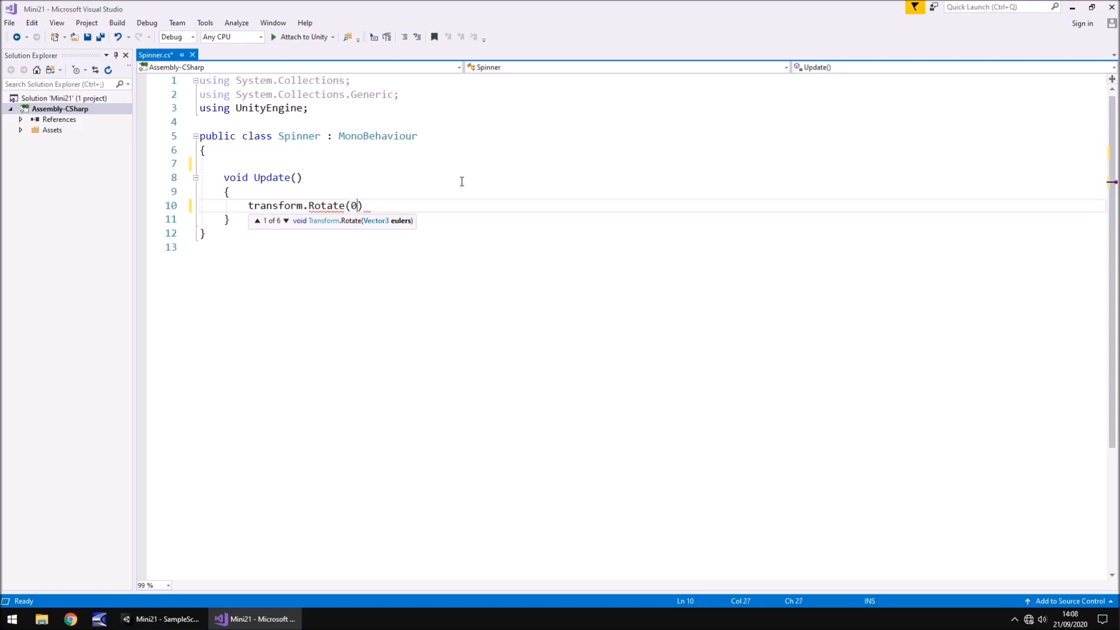
type(", 0")
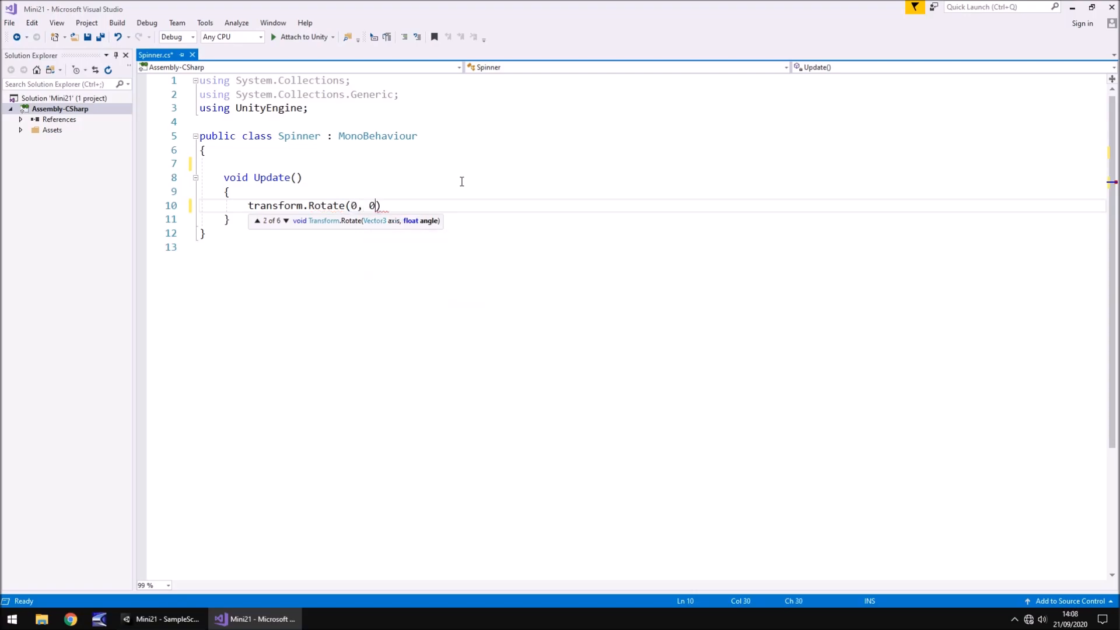
type("\", \"")
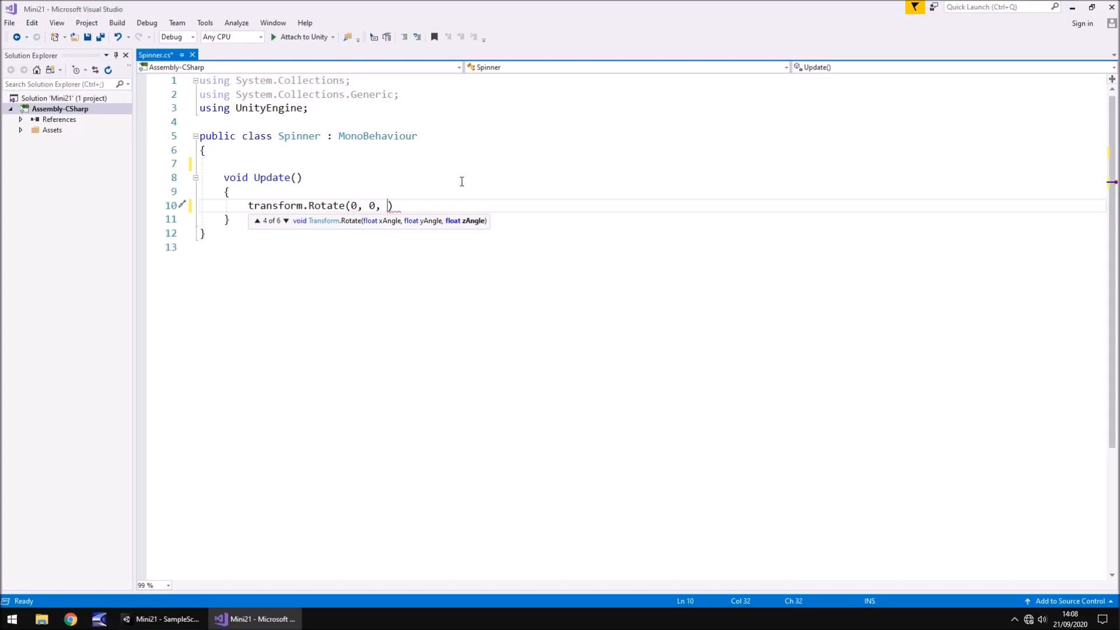
type("1, Space")
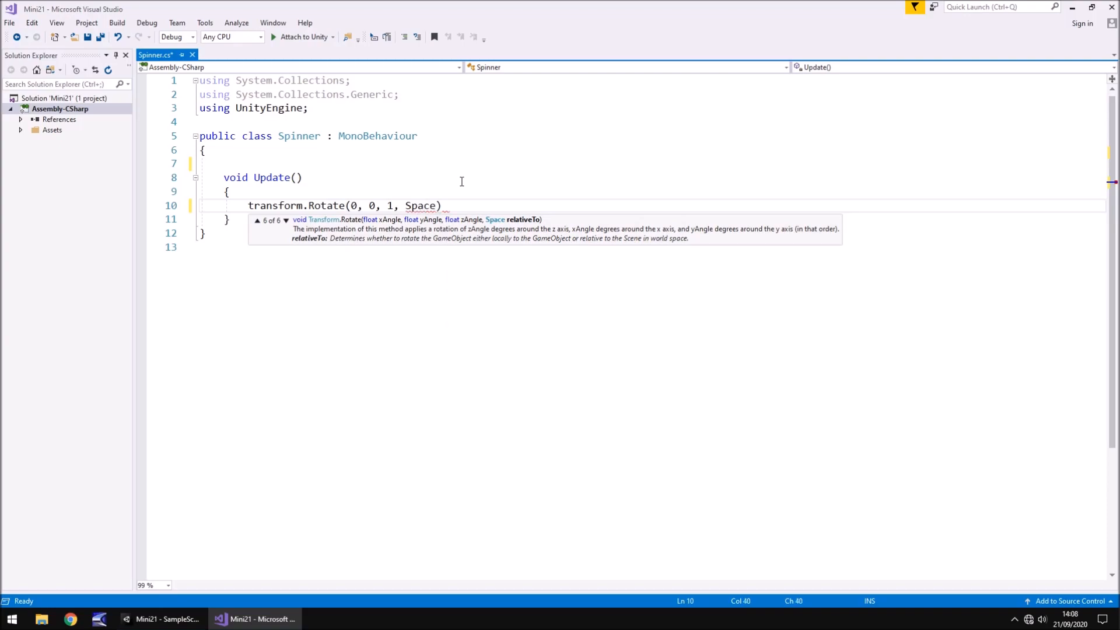
type(".World")
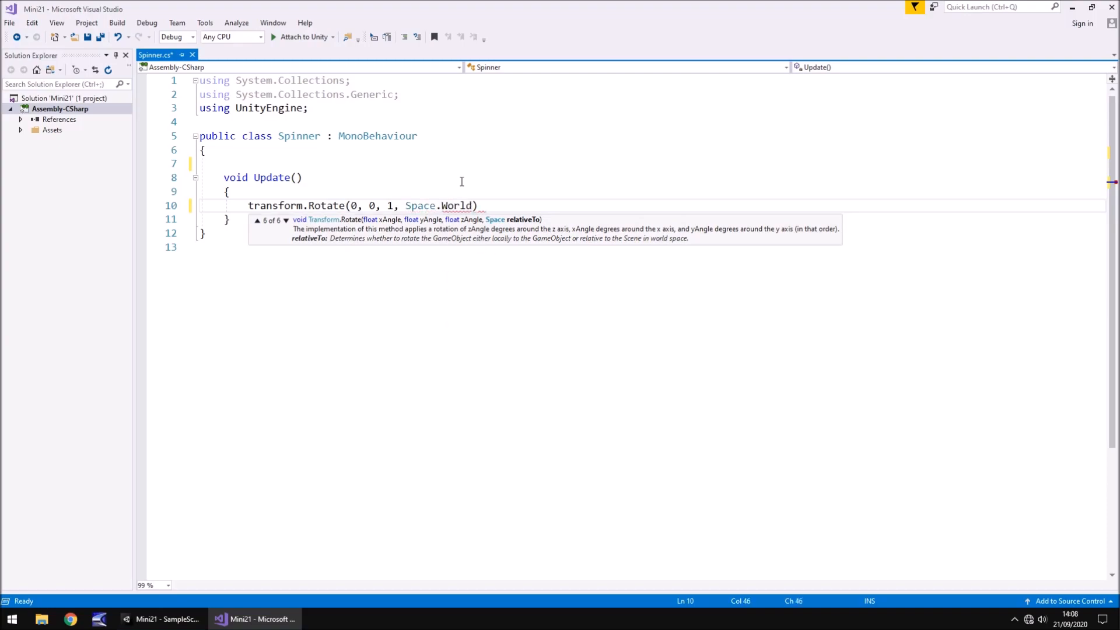
type(";")
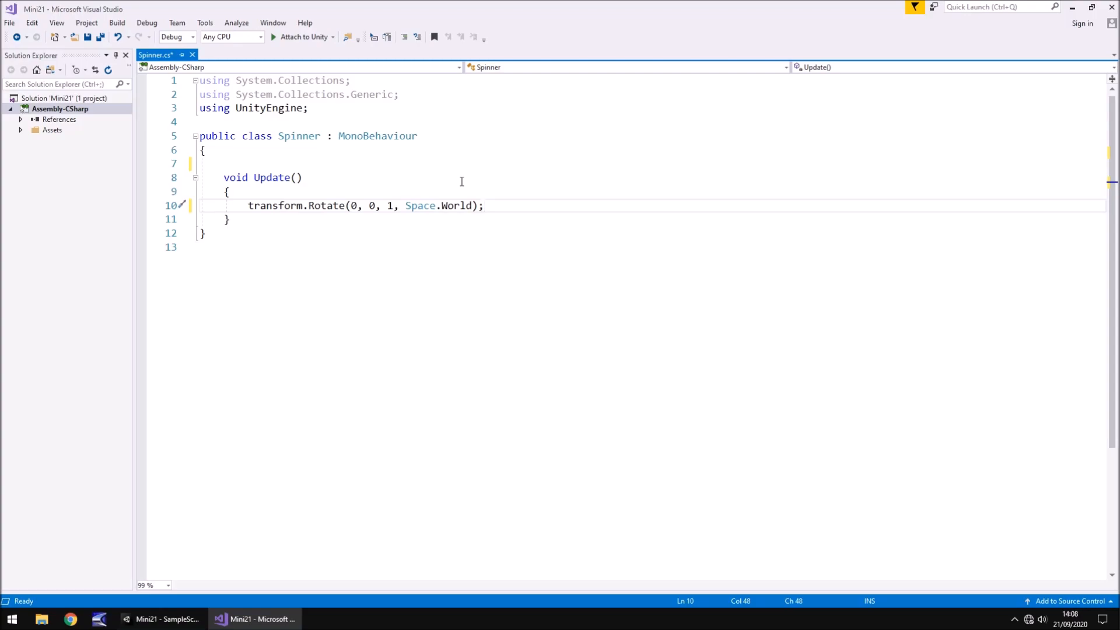
key("ctrl+s")
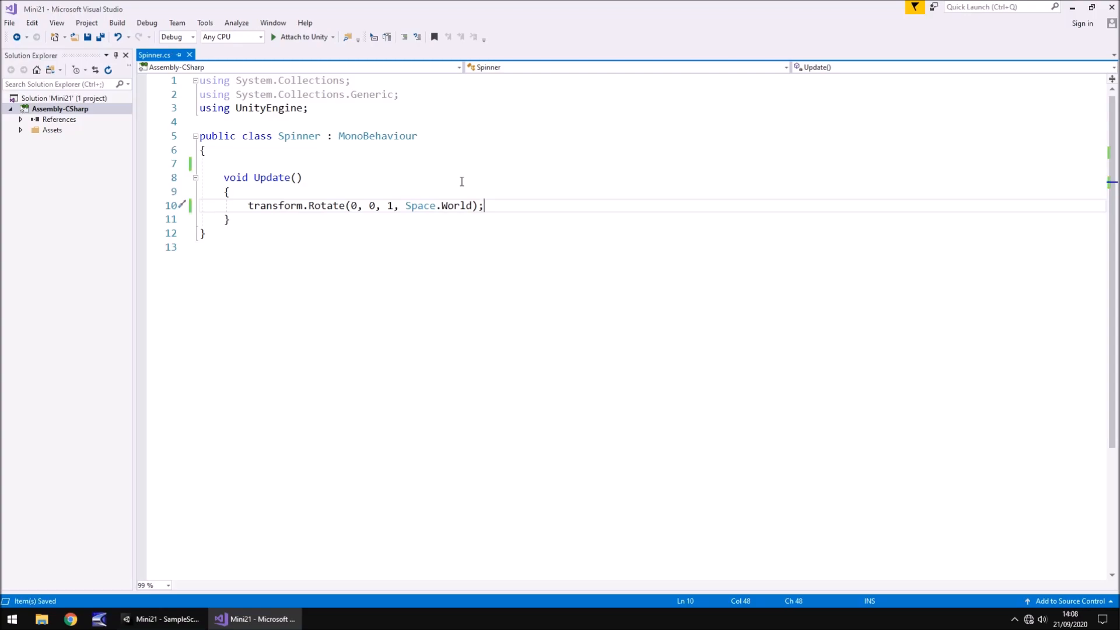
mouse_move(193, 552)
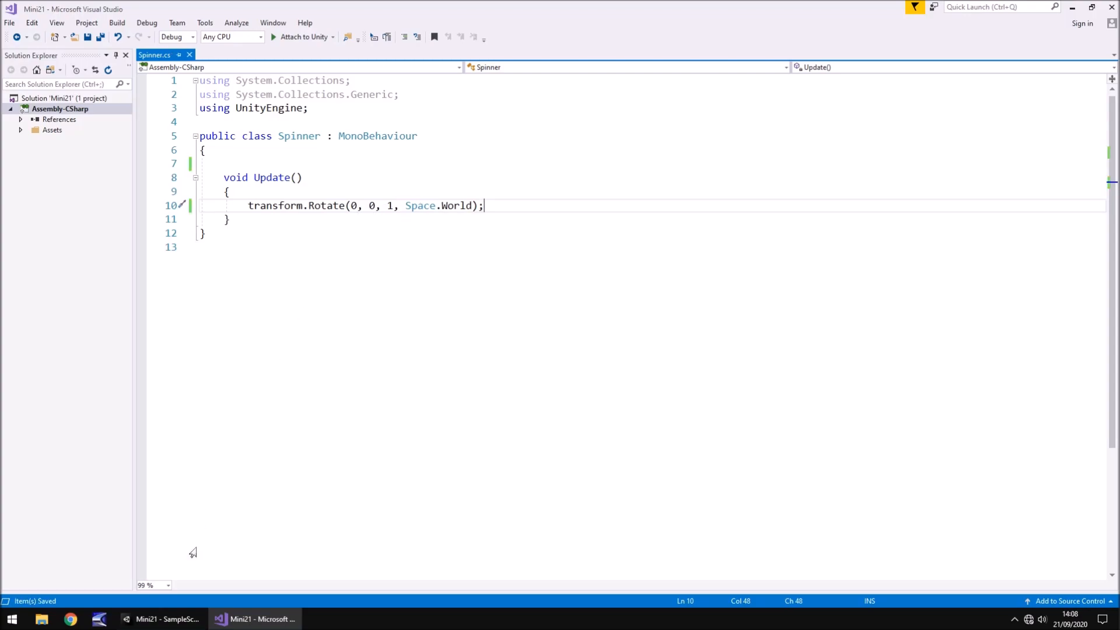
- Switch to Unity, play the scene to watch the sunburst rotate, then stop play mode
left_click(164, 619)
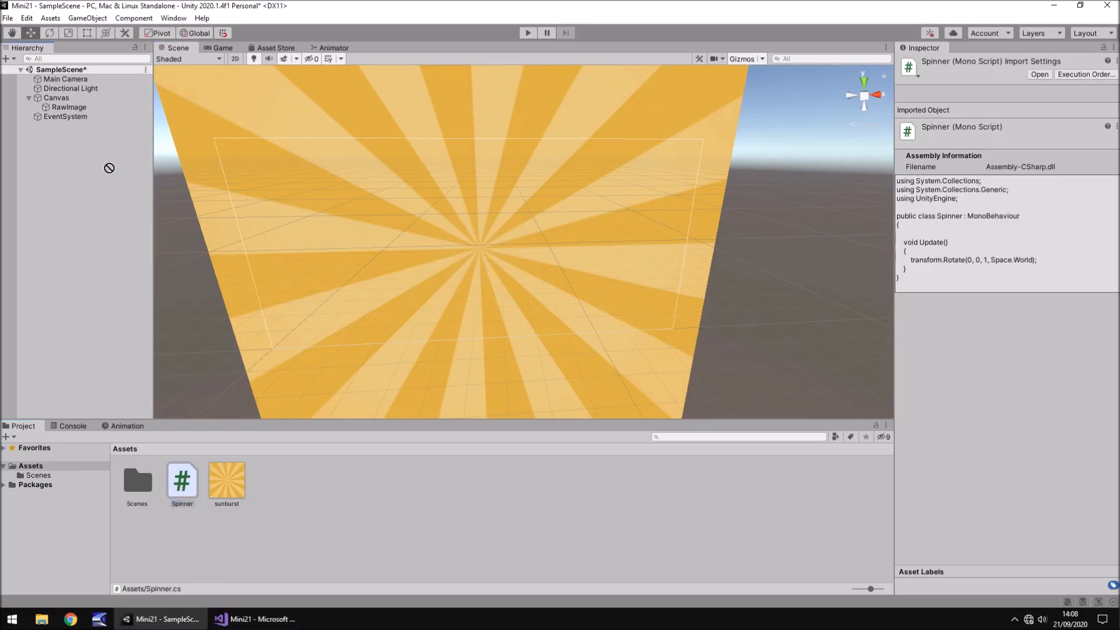
left_click(528, 33)
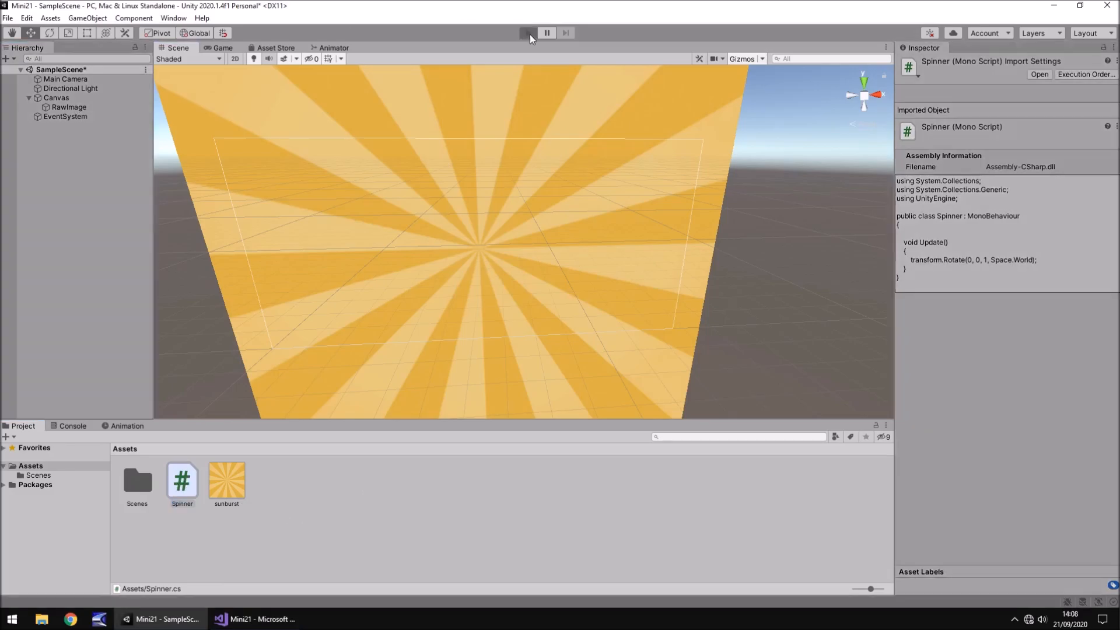
left_click(530, 33)
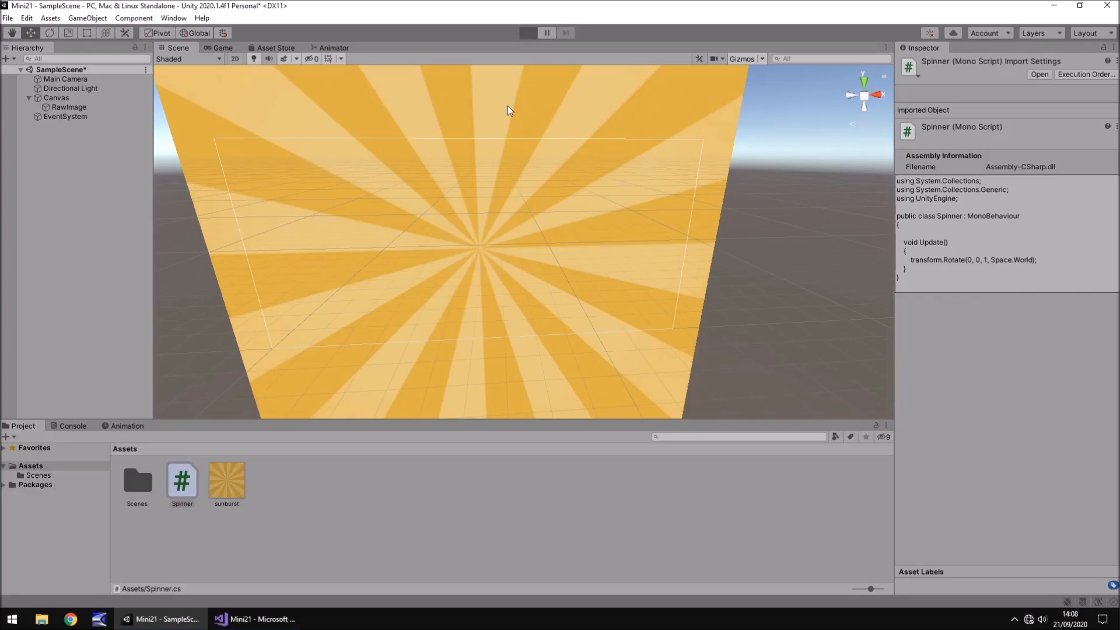
left_click(528, 32)
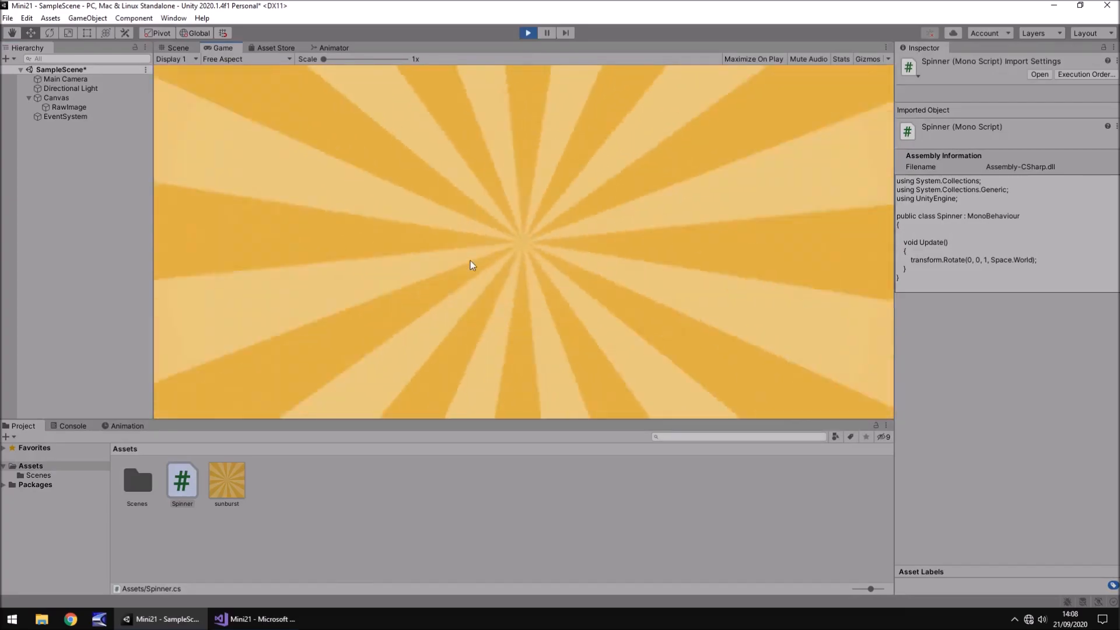
left_click(176, 47)
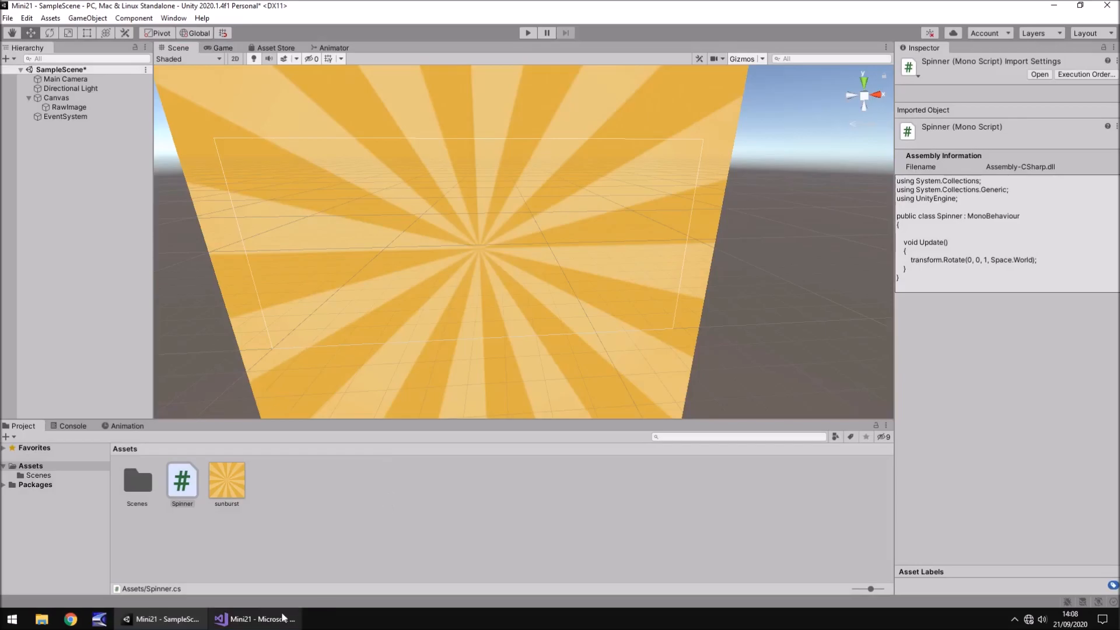
- Change the Rotate amount from 1 to 0.1f, then go back to Unity
left_click(265, 619)
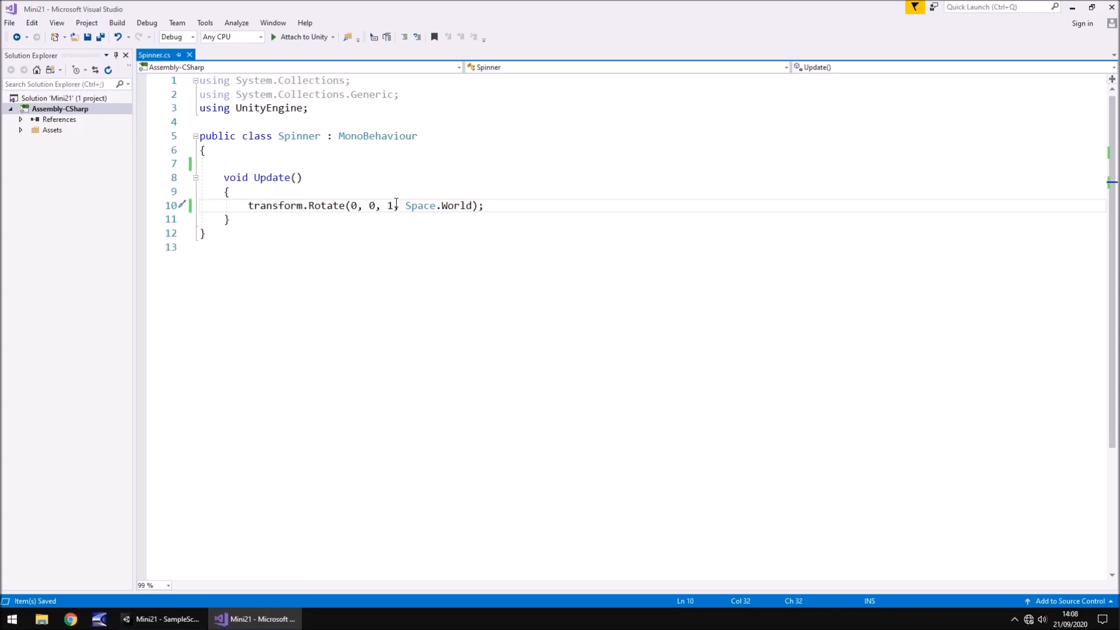
type(".1f")
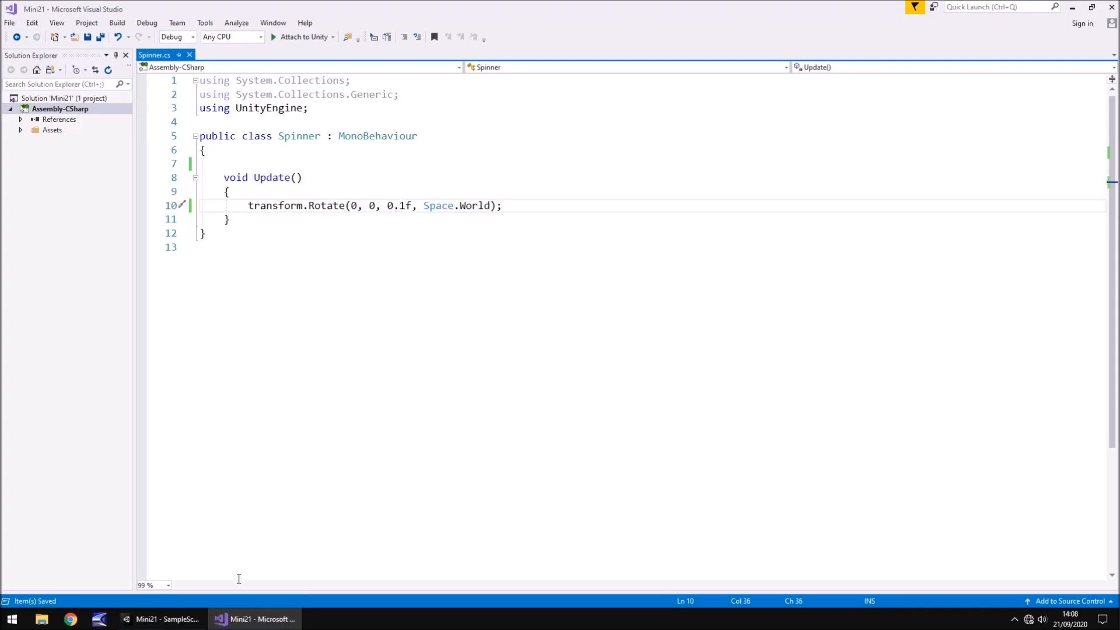
left_click(170, 618)
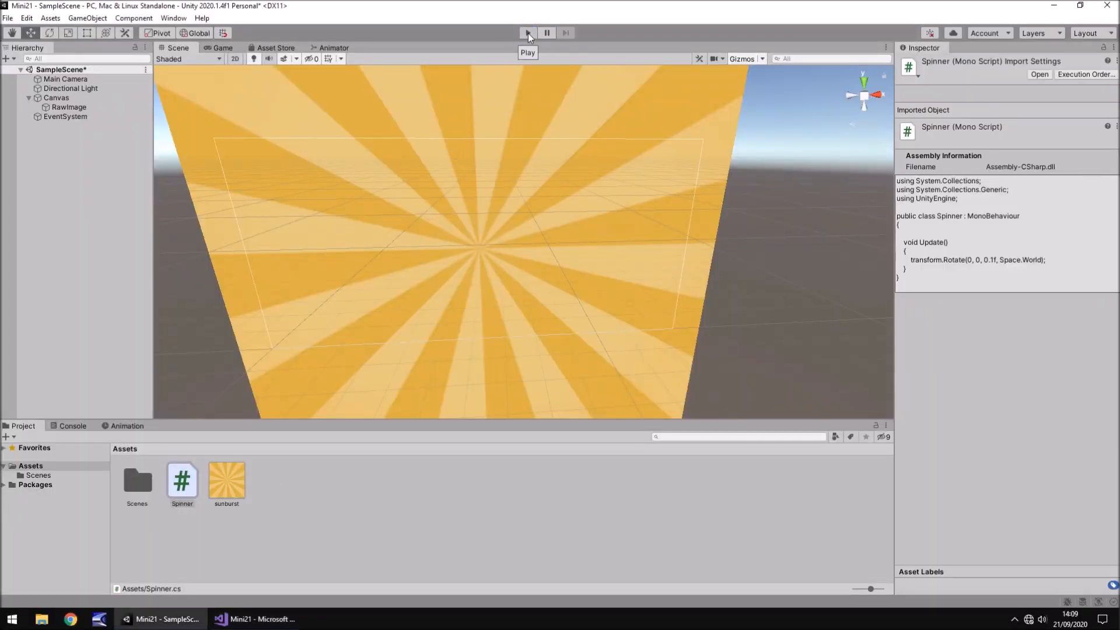
- Enter Play mode to watch the sunburst rotate at the slower 0.1f speed
left_click(526, 32)
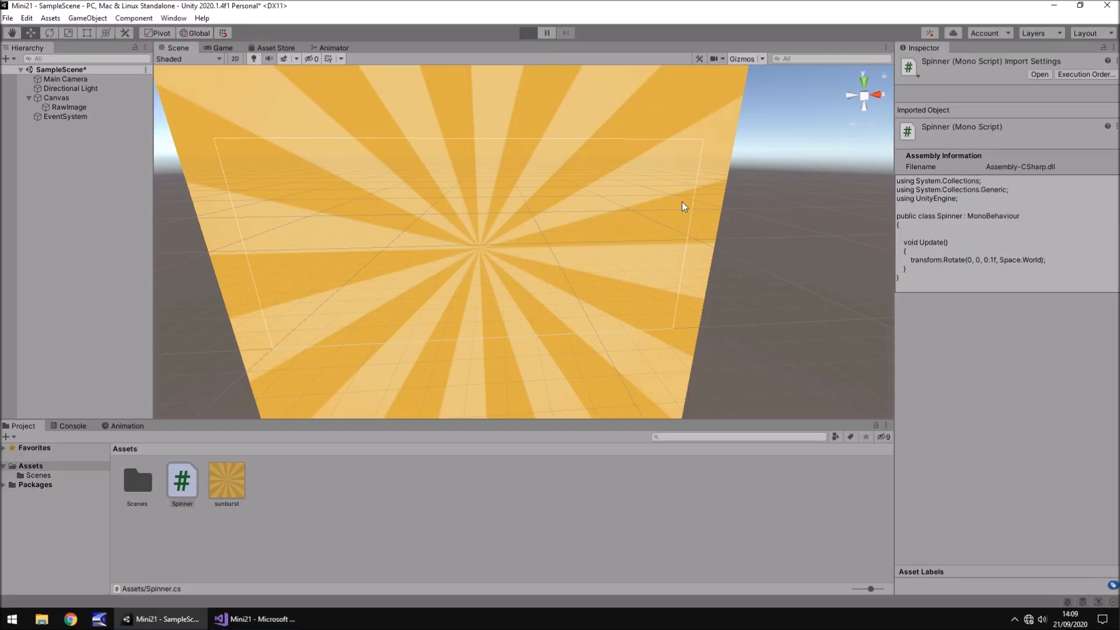
left_click(527, 33)
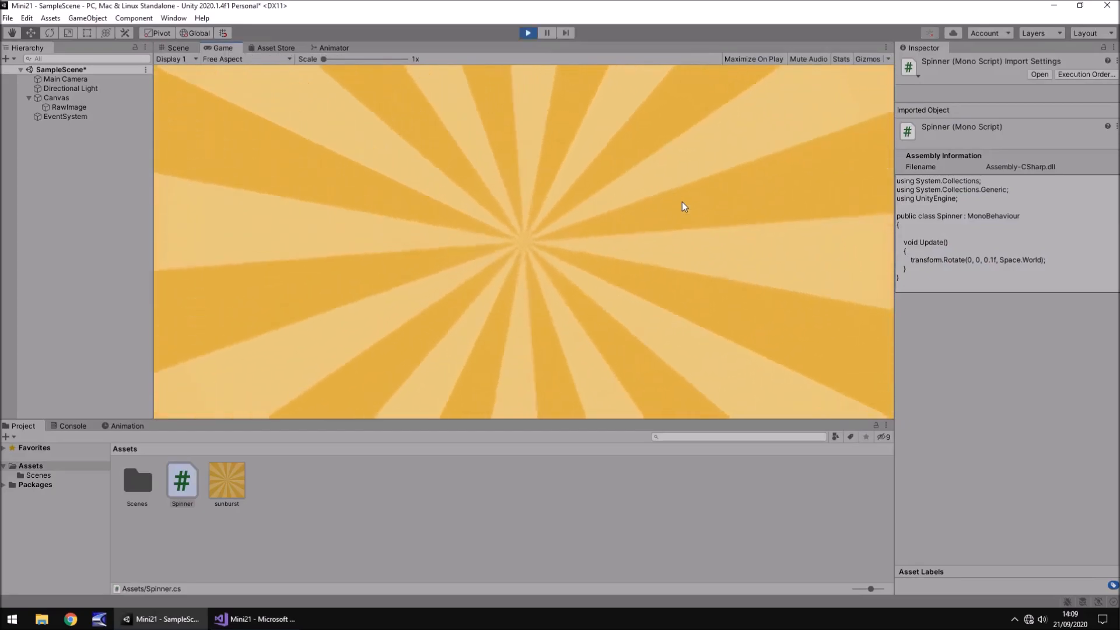